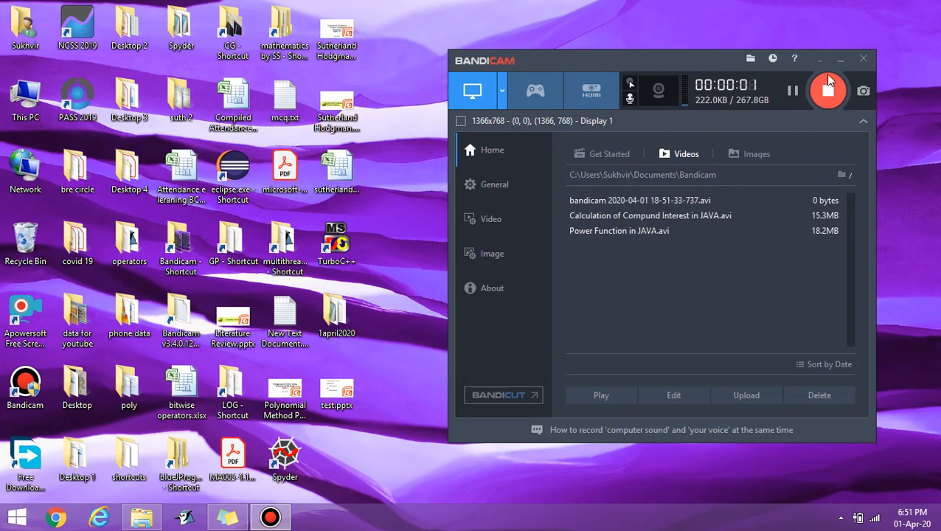
- Minimize the Bandicam recorder window and bring up BlueJ on the 1april2020 project
left_click(841, 59)
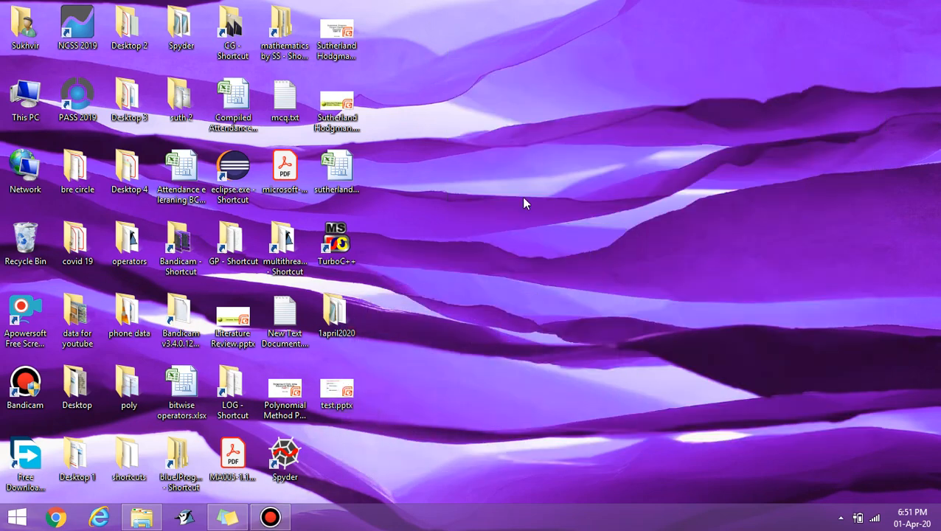
left_click(26, 243)
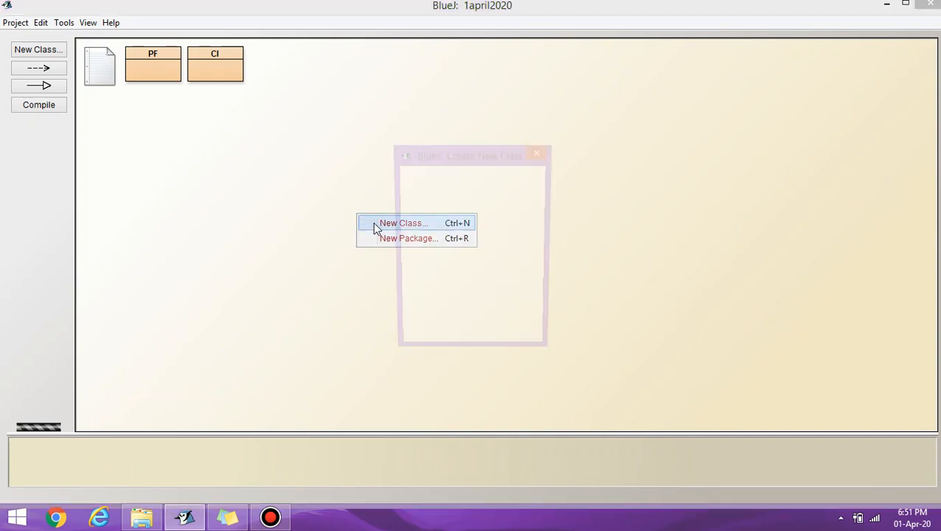
- Create a new class named ifelse, after dismissing the invalid-name error from an empty submit
left_click(404, 223)
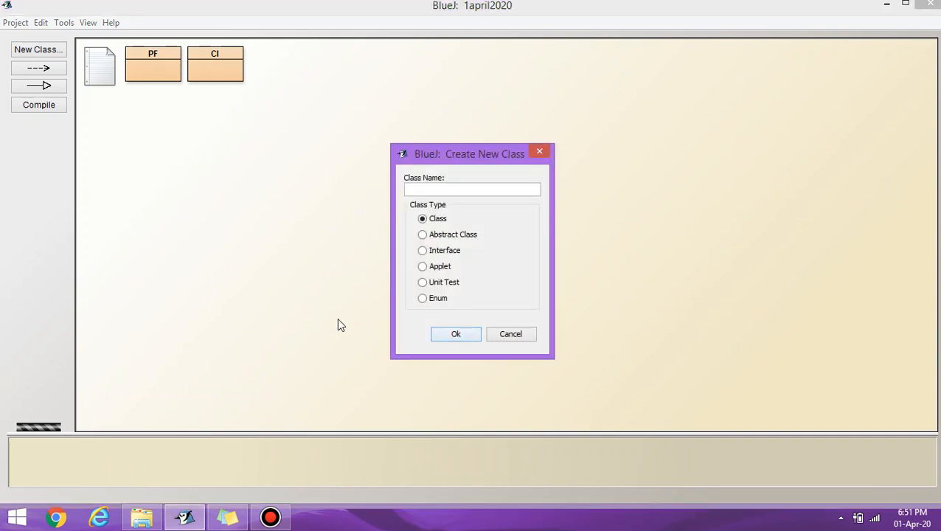
left_click(455, 333)
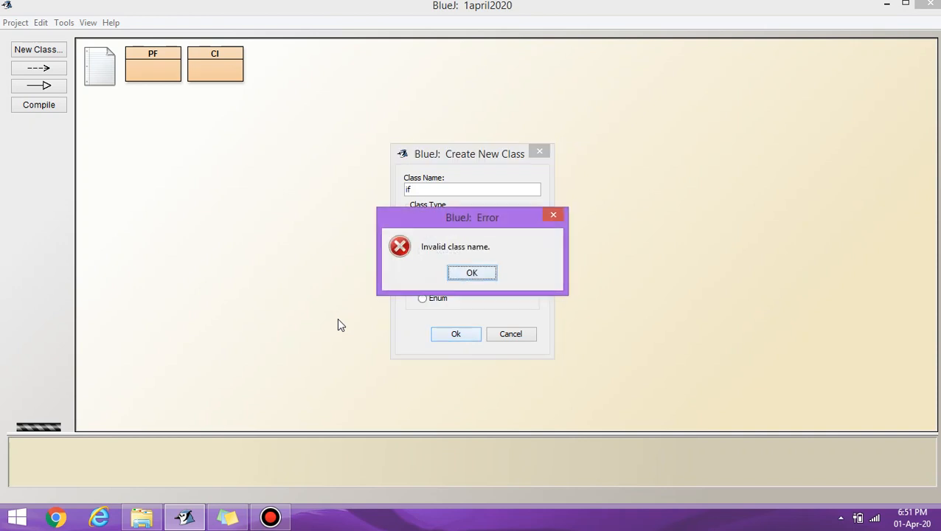
left_click(472, 271)
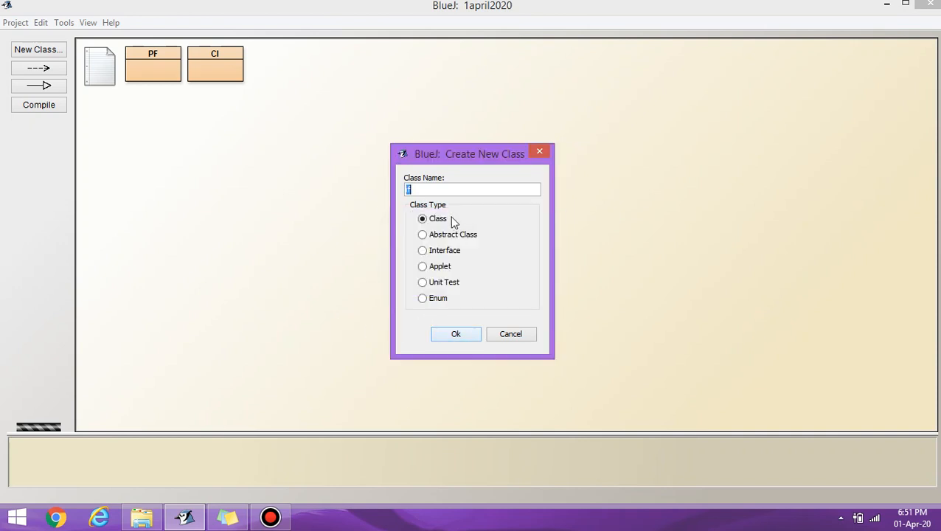
mouse_move(310, 239)
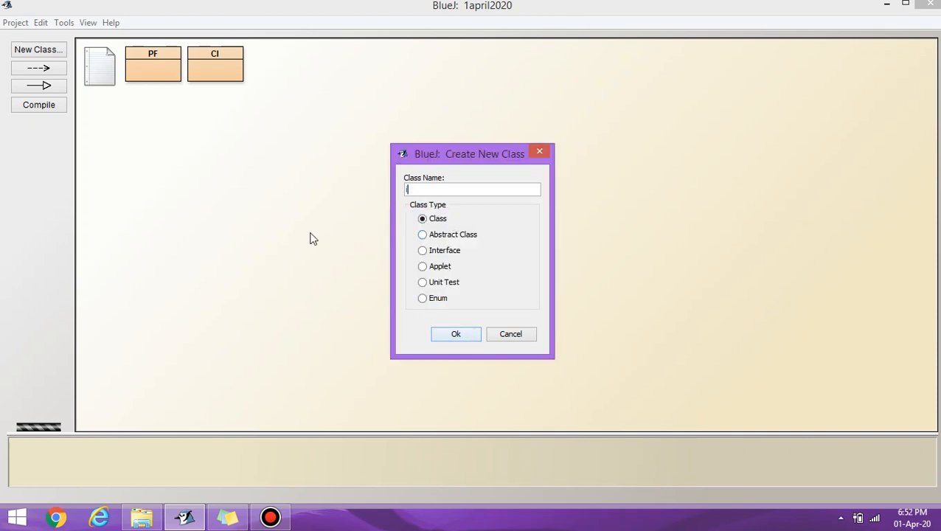
type("ifelse")
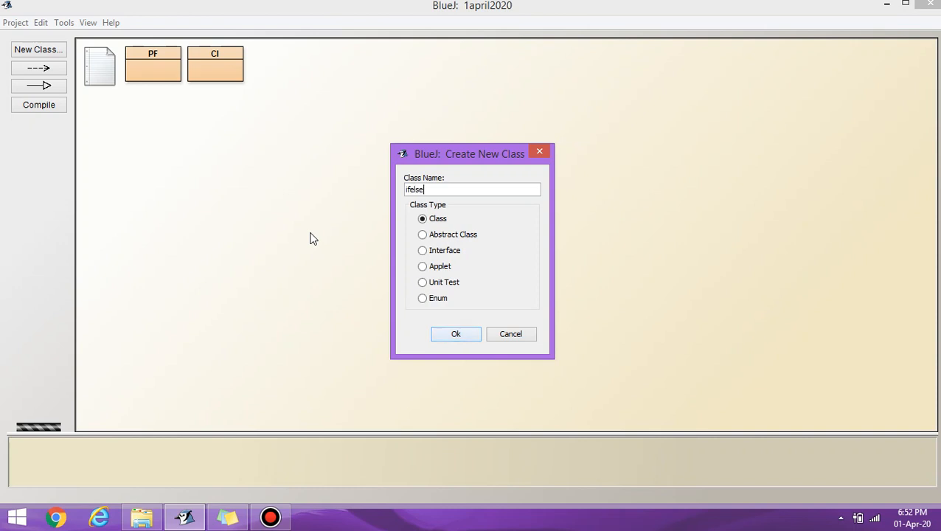
left_click(455, 334)
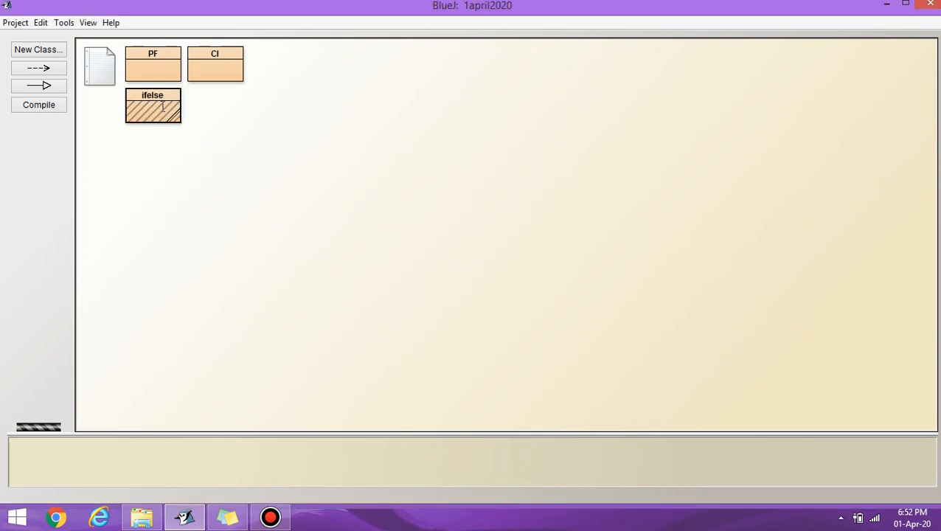
- Replace the ifelse template source with a /* if else statement in JAVA */ comment
double_click(153, 107)
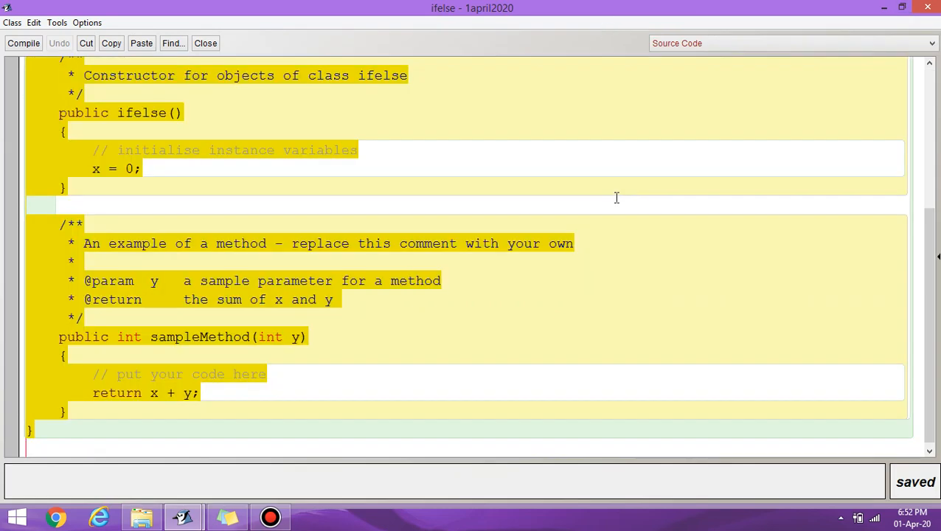
type("/")
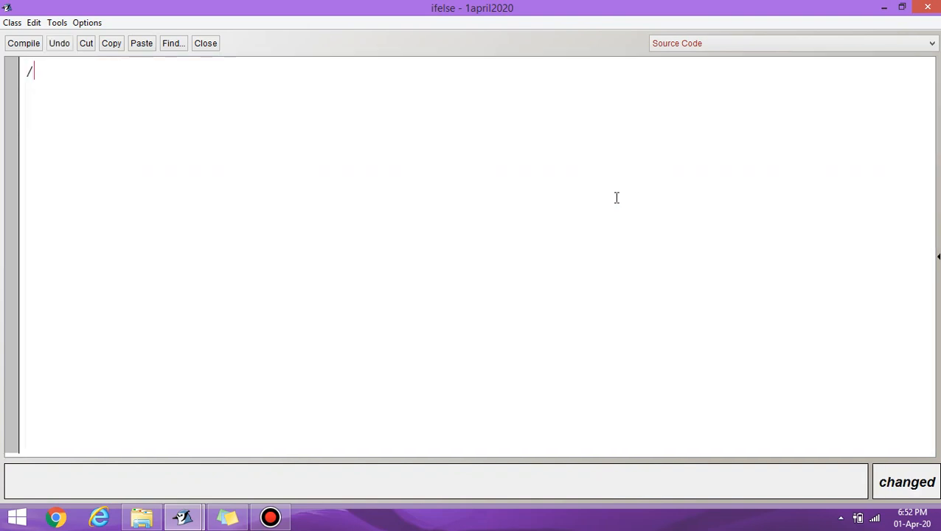
type("*")
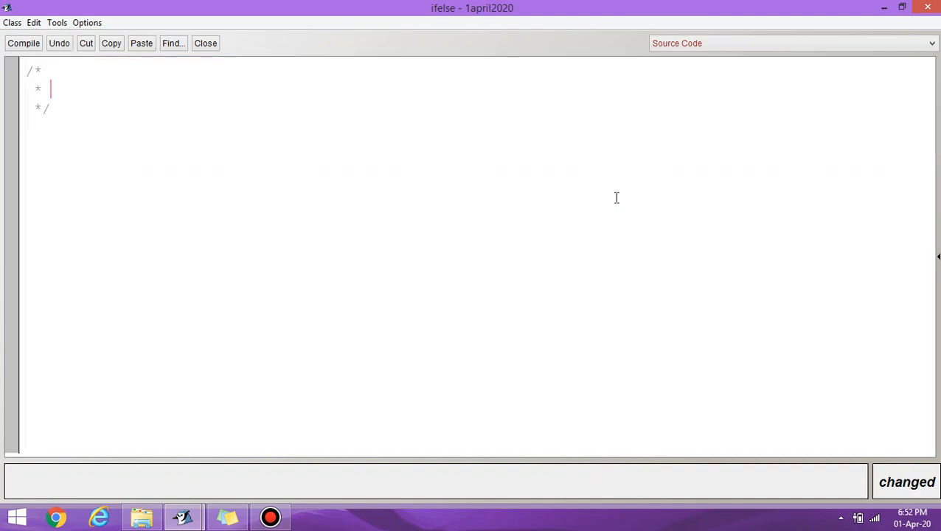
type("if el")
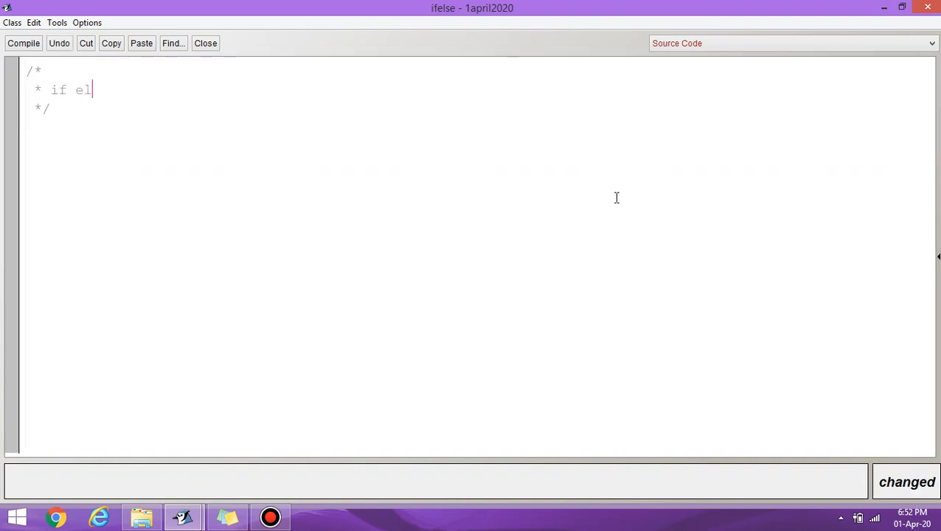
type("se state")
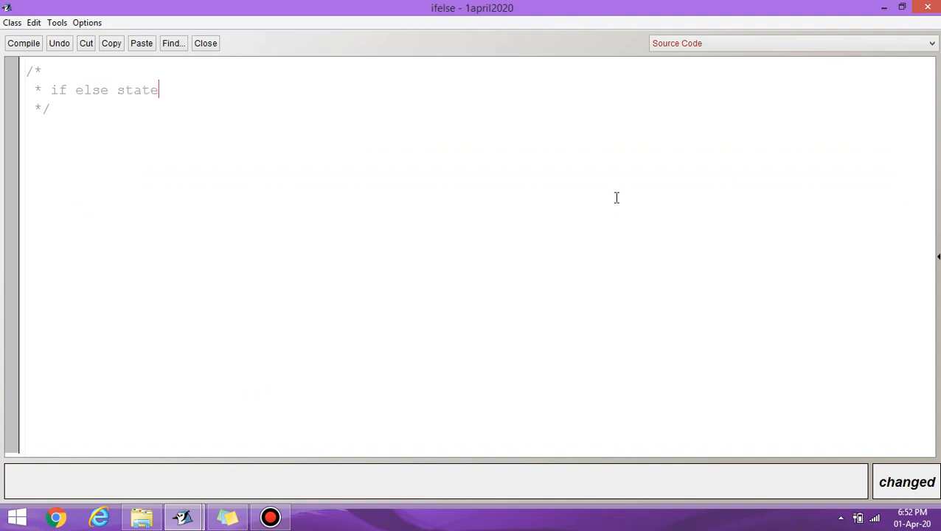
type("ment in")
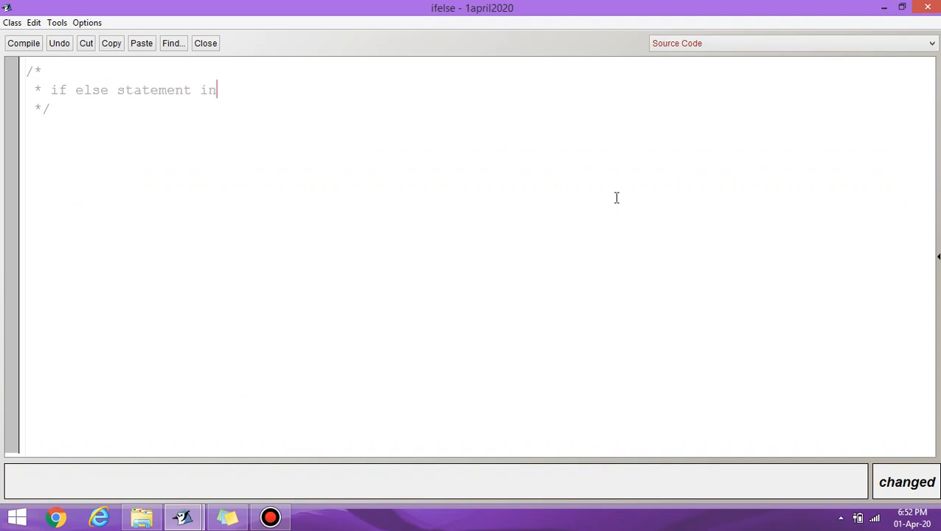
type("JAVA")
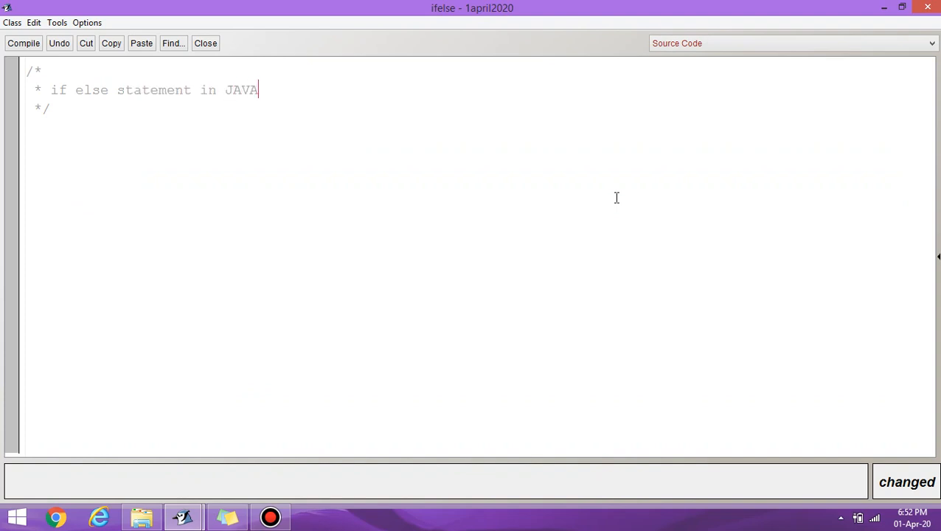
left_click(47, 109)
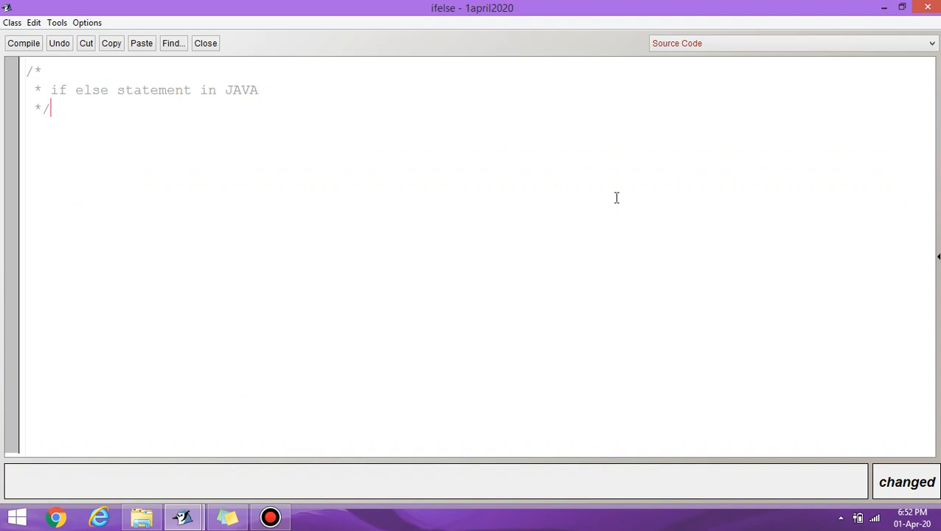
- Add the line import java.util.Scanner; below the comment
type("imp")
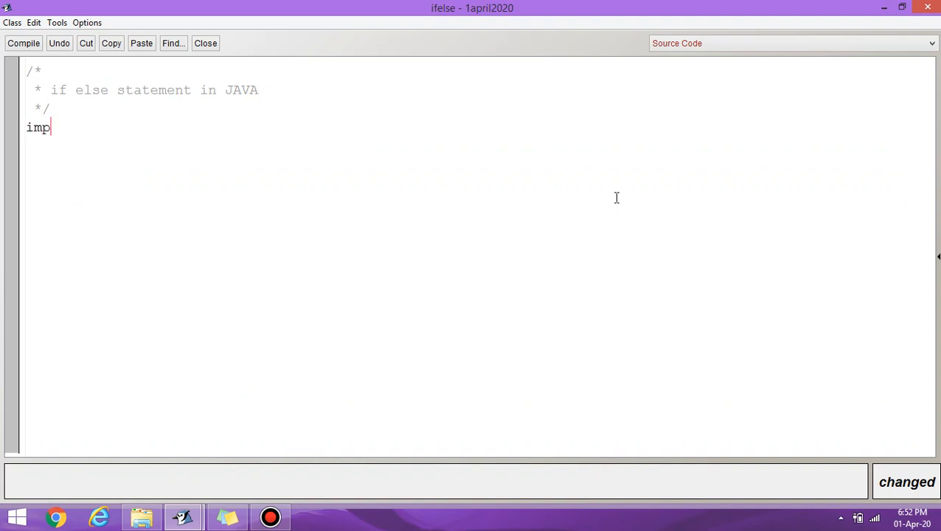
type("ort")
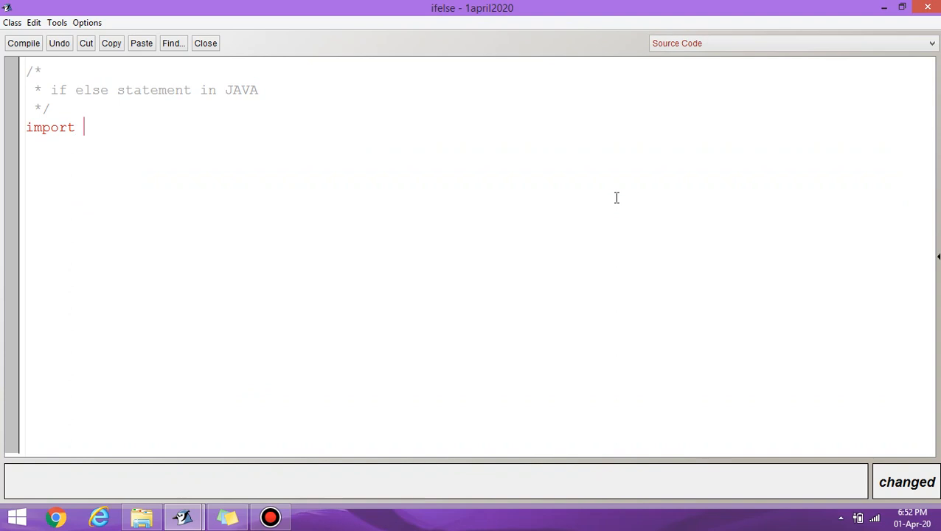
type("java")
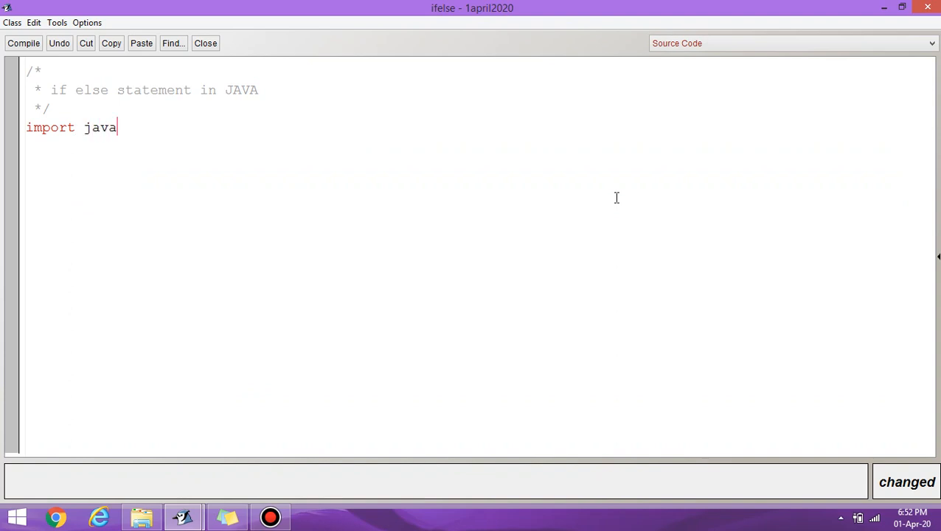
type(".util")
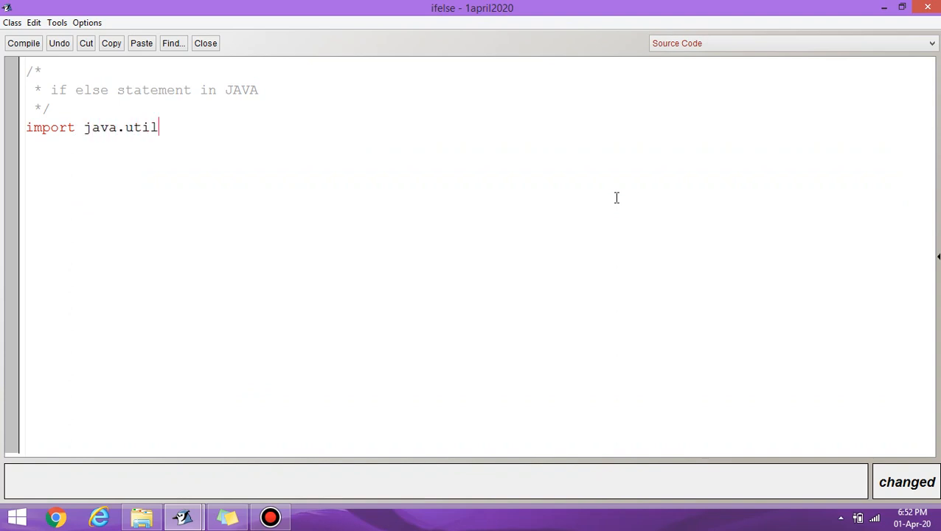
type(".Sca")
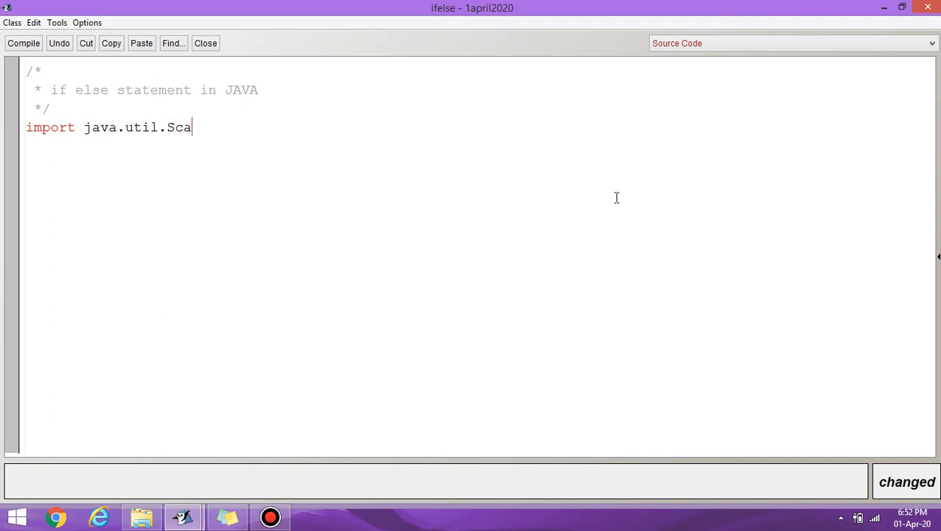
type("nner;")
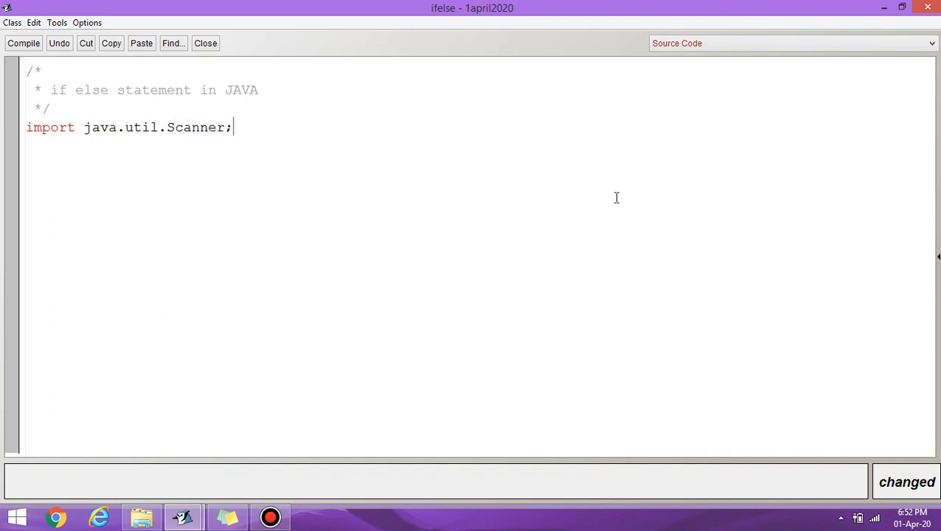
key("Return")
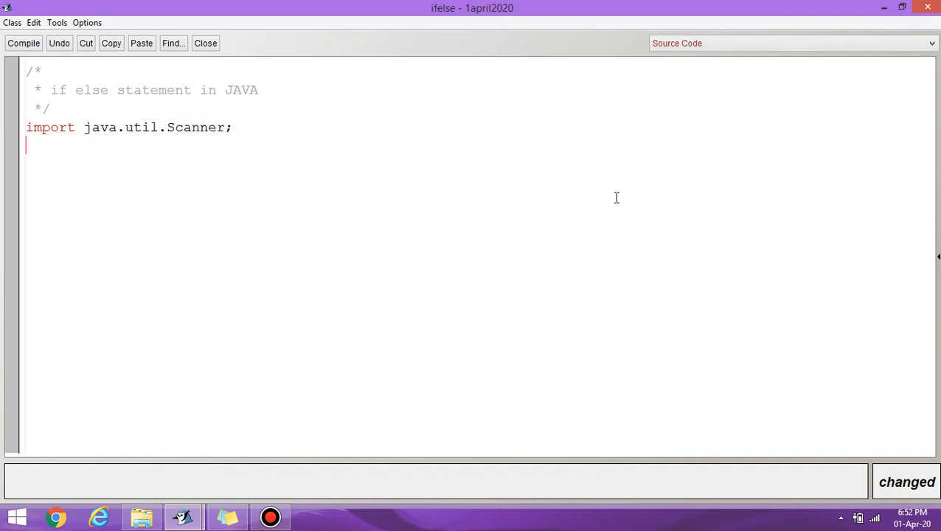
- Declare public class if_else with its opening and closing braces
type("publ")
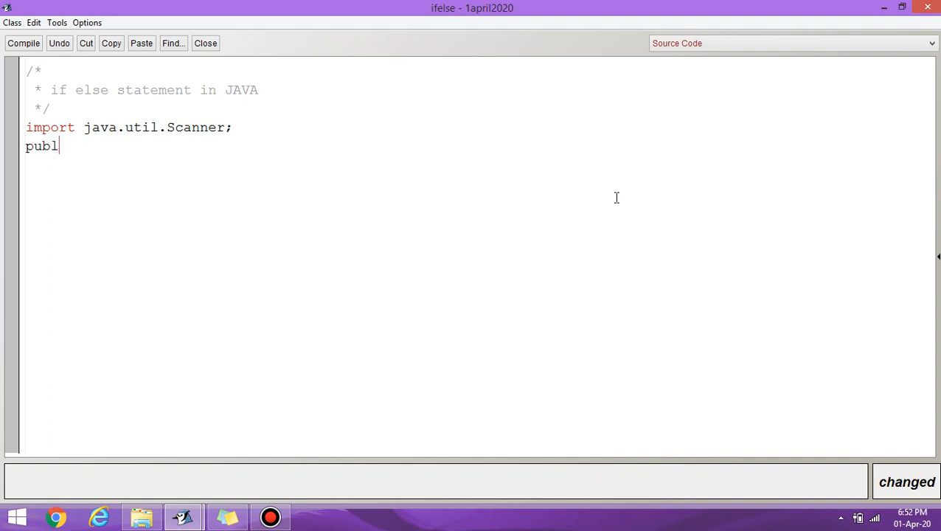
type("ic c")
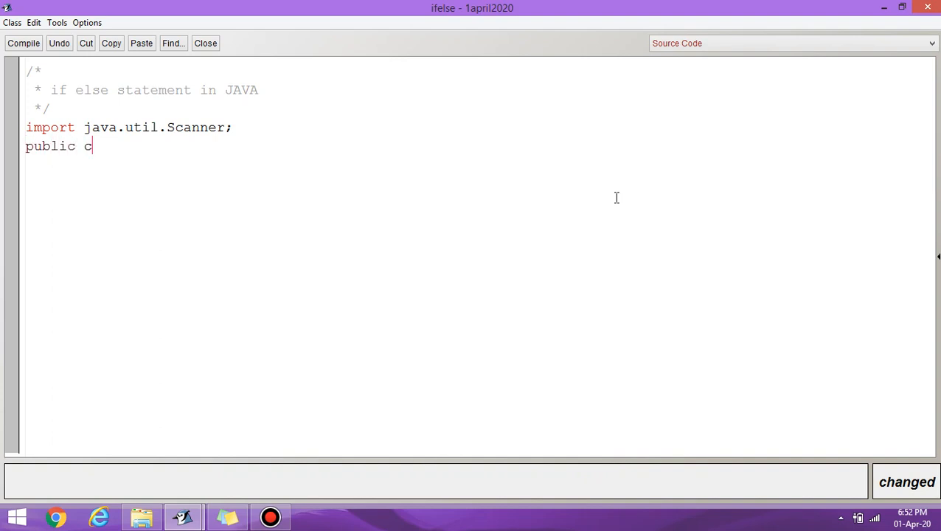
type("lass")
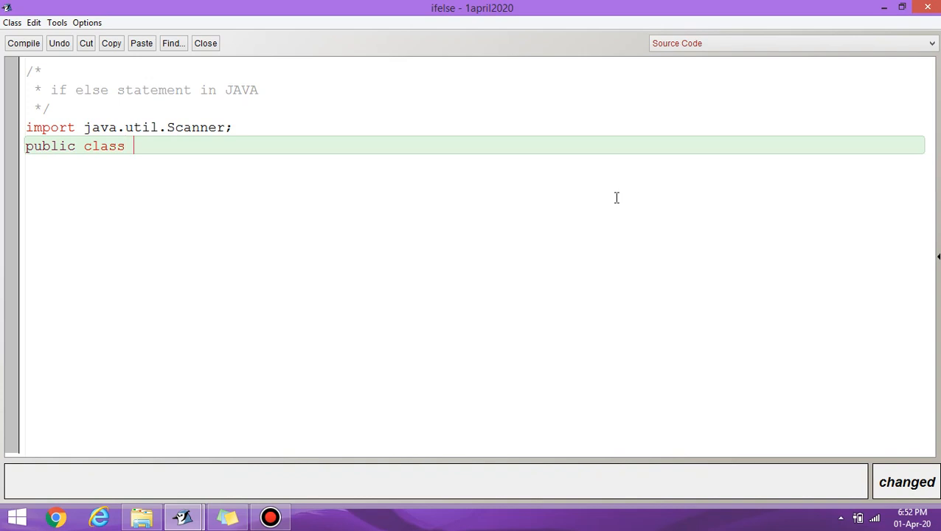
type("if_")
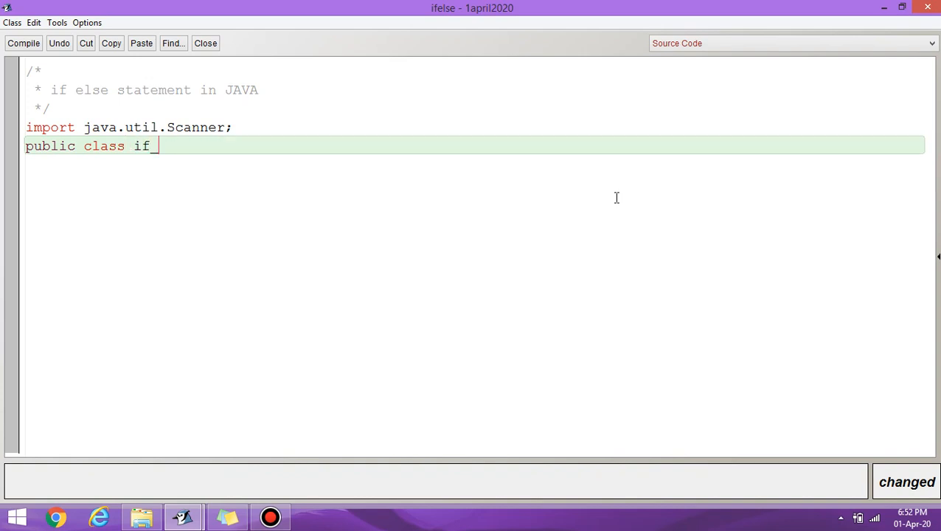
type("else")
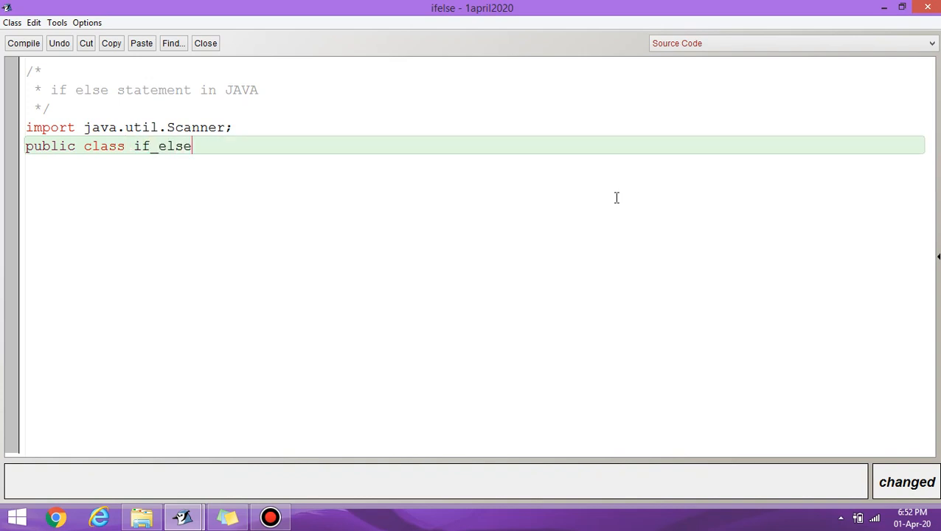
key("Return")
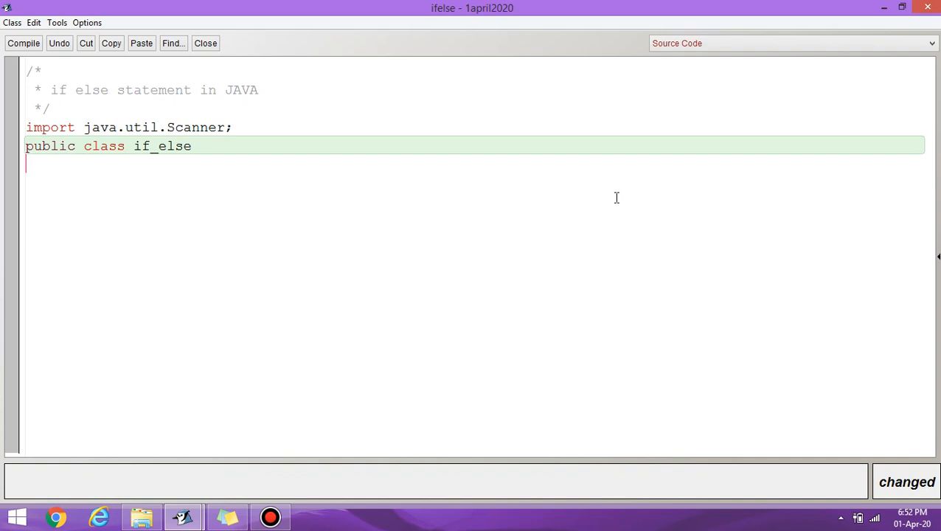
type("{}")
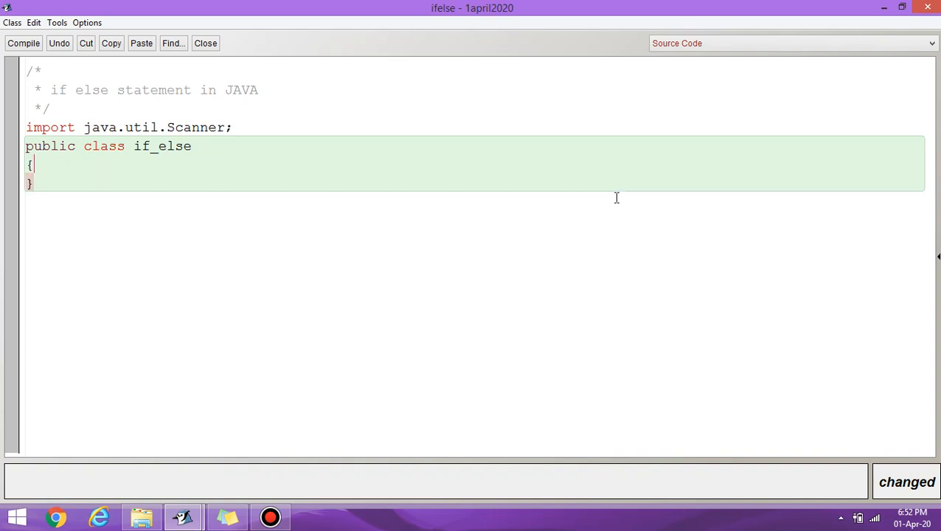
- Declare public static void main(String args[]) inside the class
type("pub")
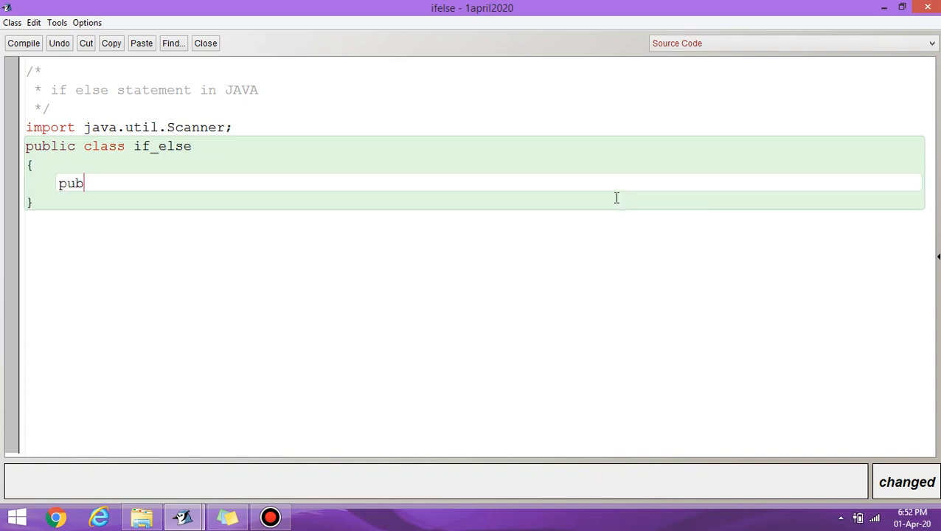
type("lic sta")
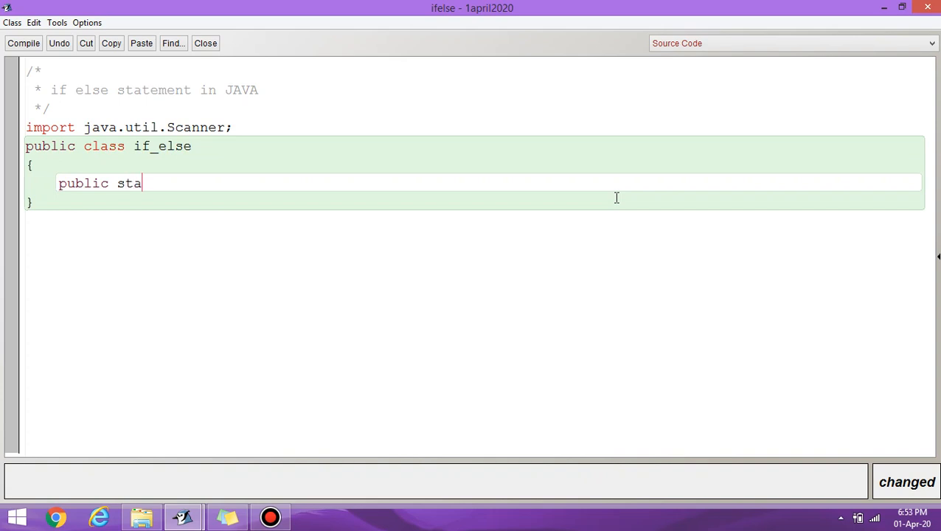
type("tic voi")
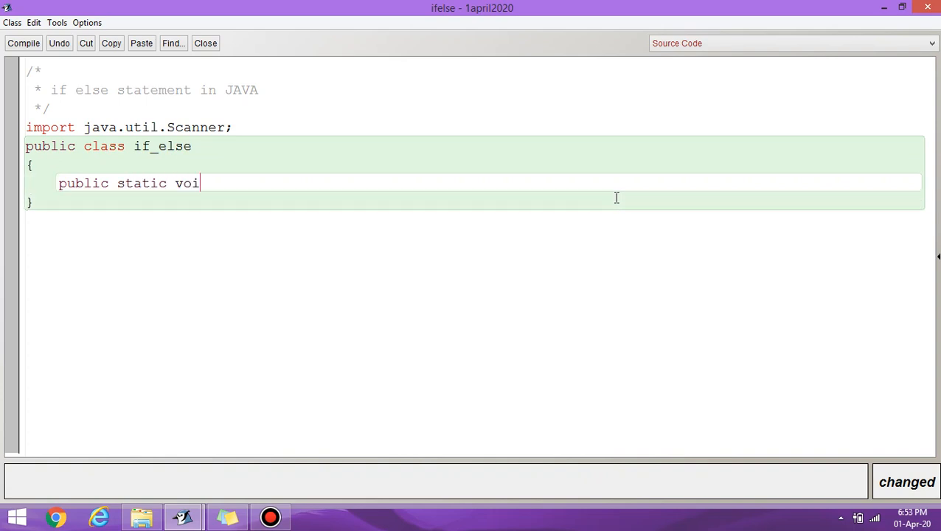
type("d main(")
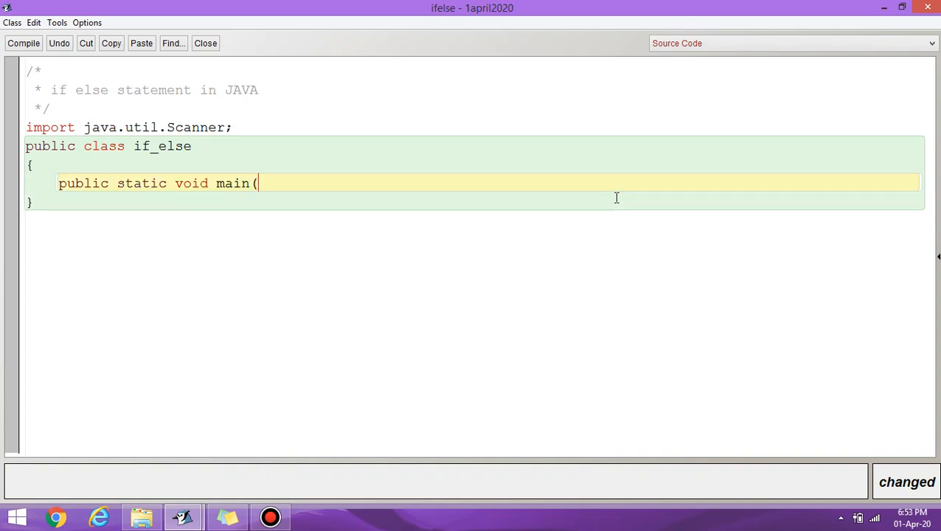
type("Stri")
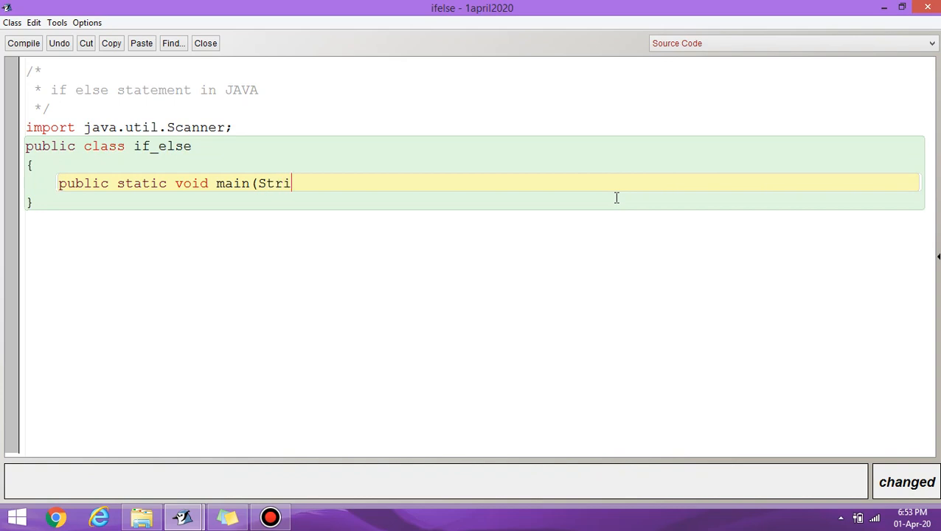
type("ng args")
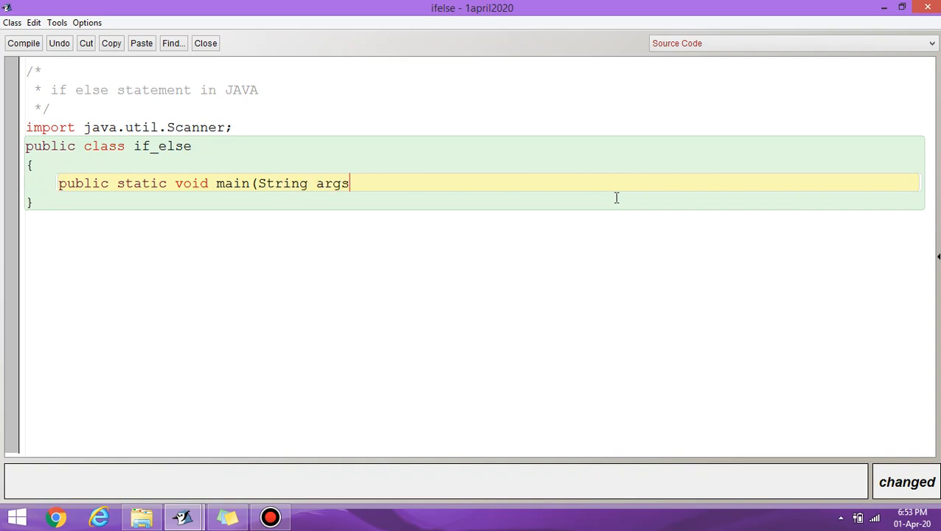
type("[]")
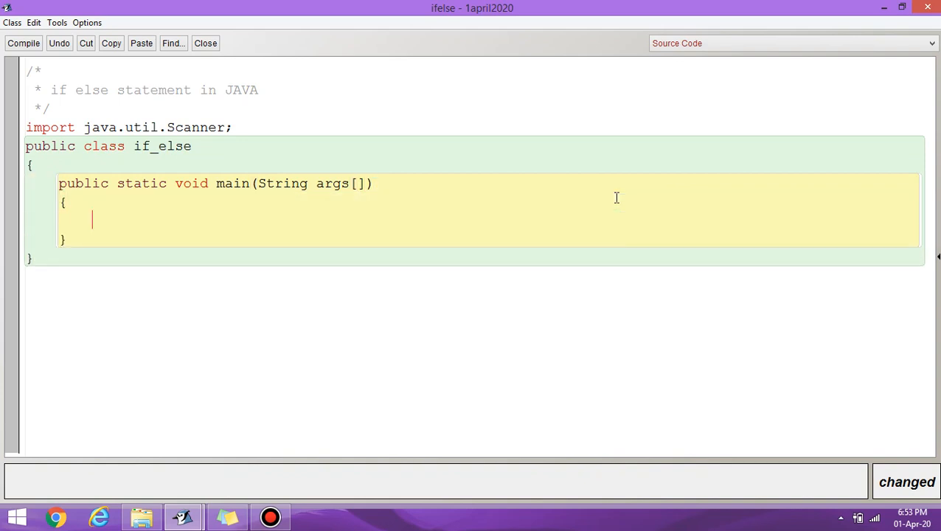
- Inside main write Scanner sc = Scanner(System.in); followed by int n;
type("Scanne")
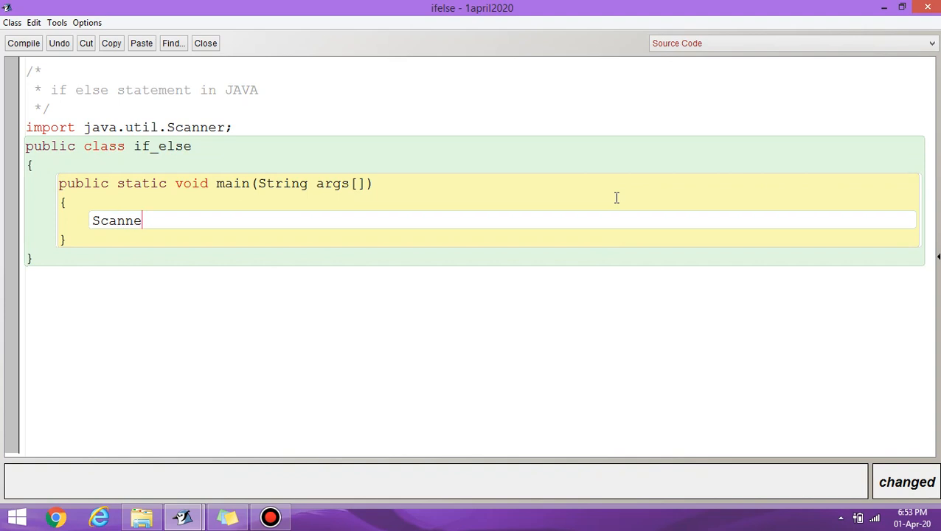
type("r sc")
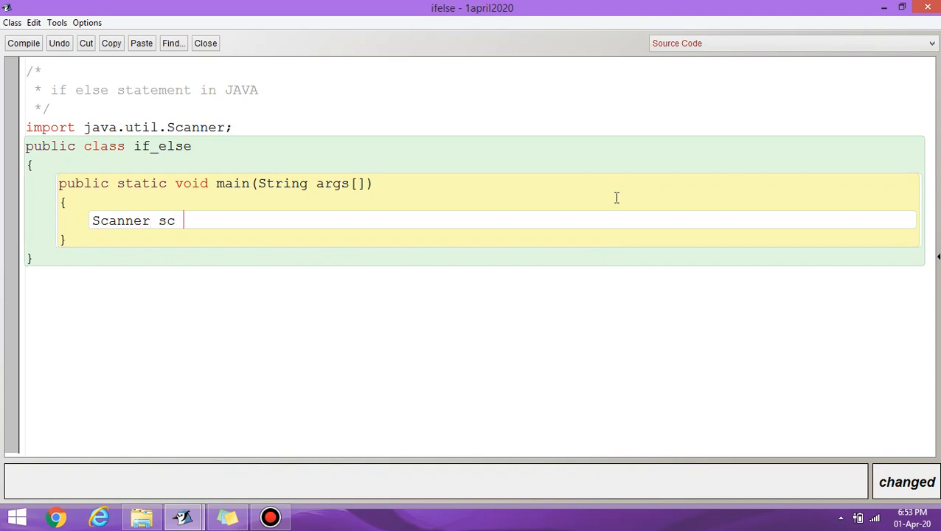
type("= Sca")
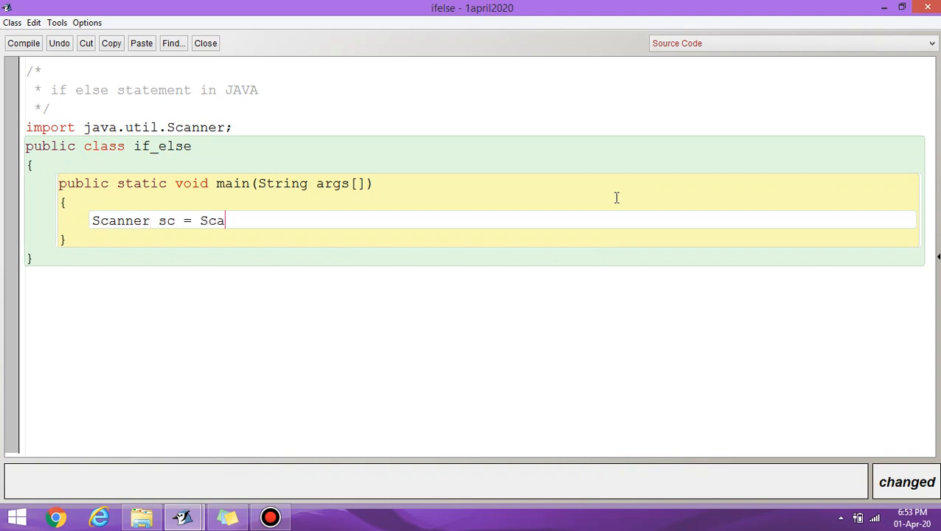
type("nner(")
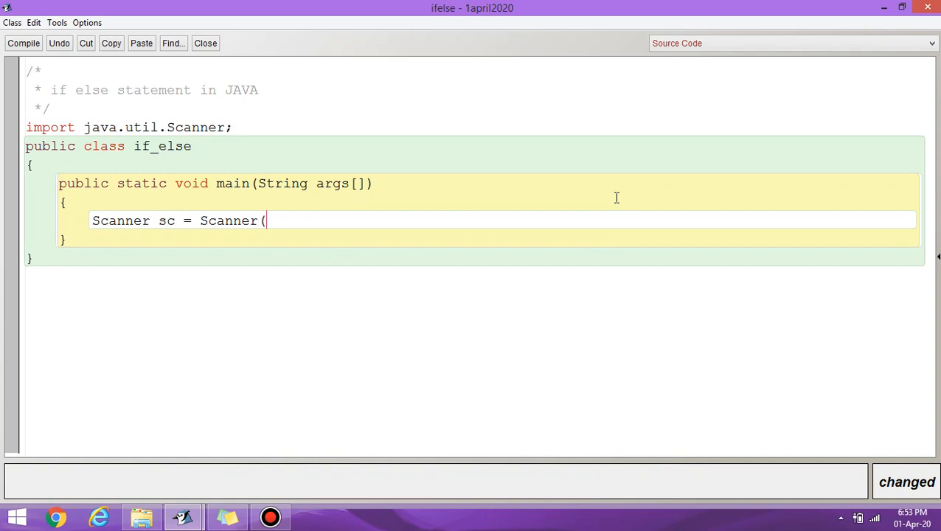
type("St")
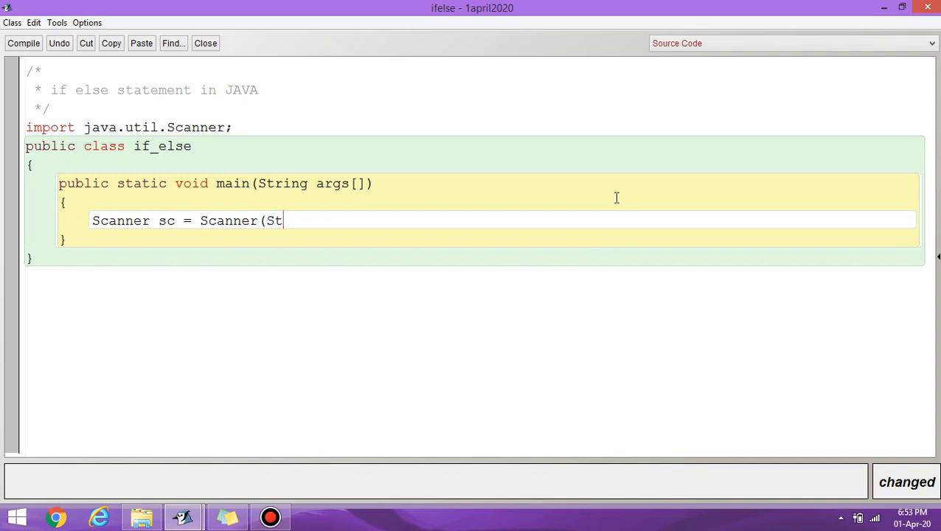
type("s")
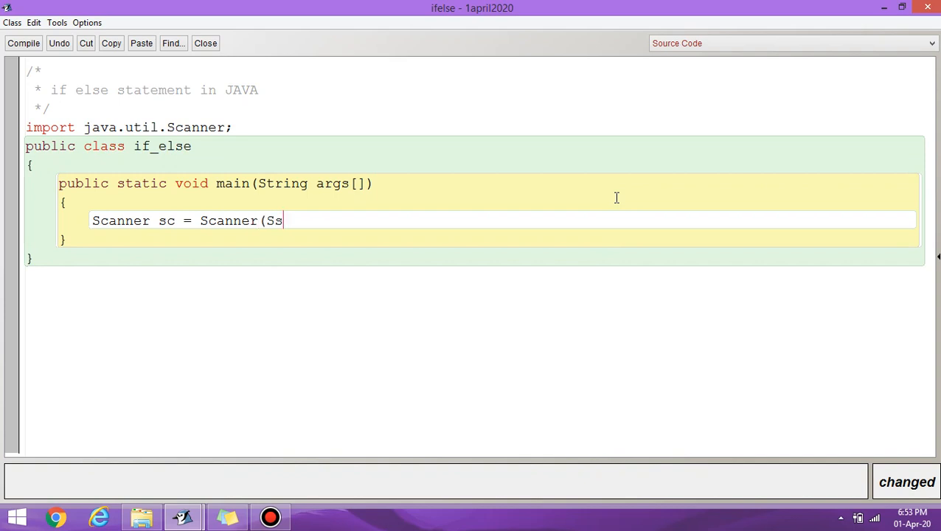
type("yste")
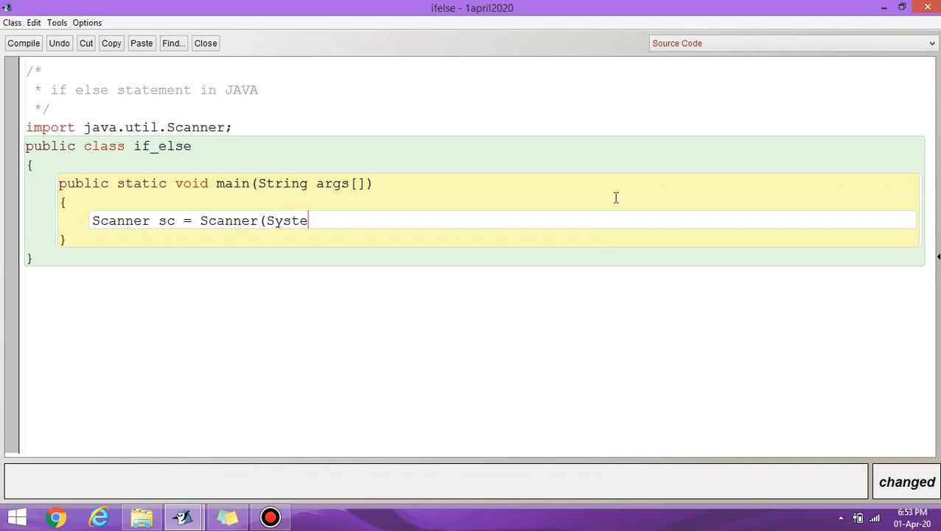
type("m.in)")
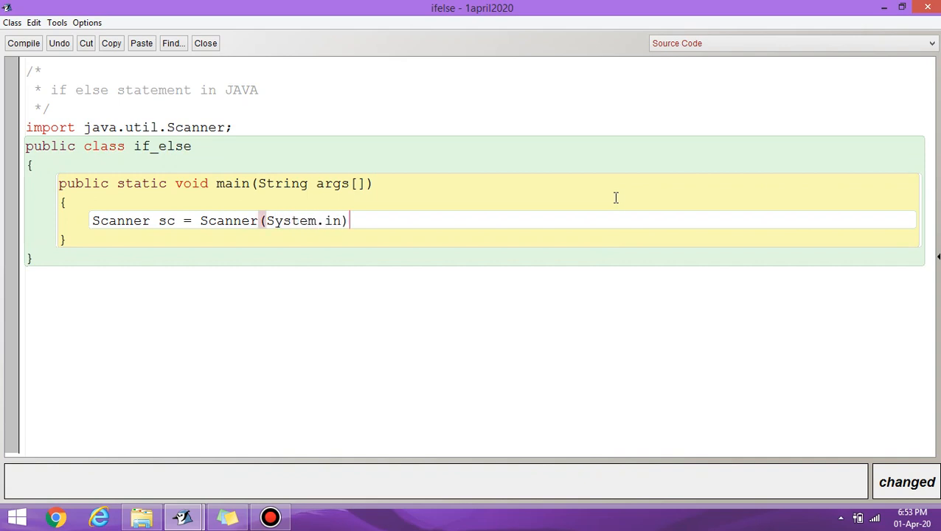
type(";")
type("int")
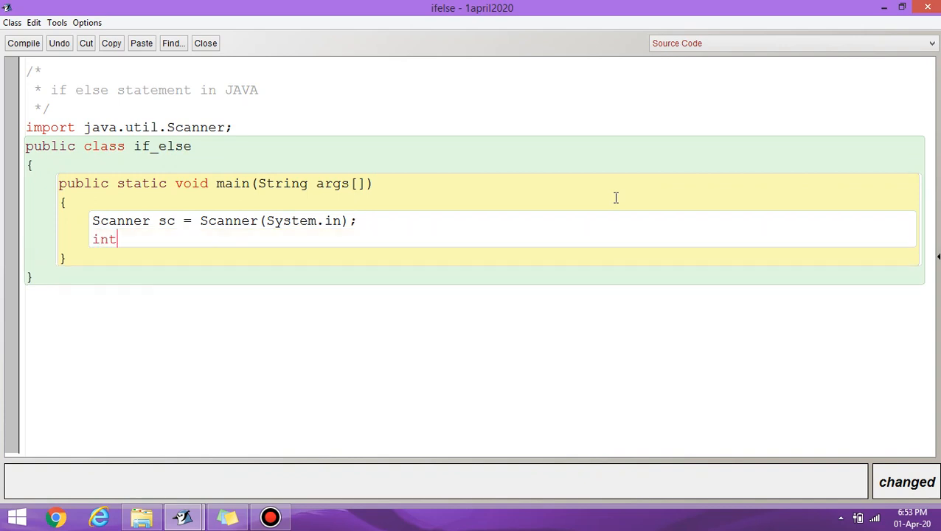
type("n")
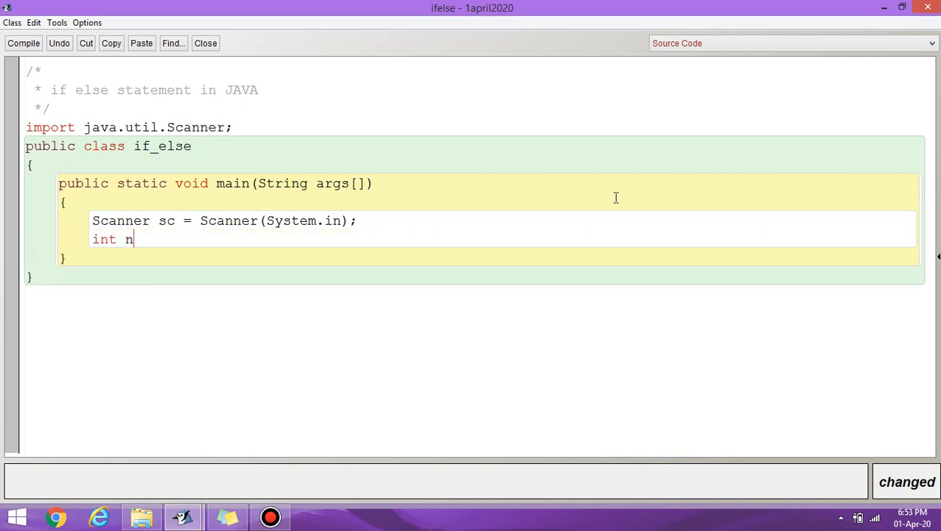
type(";")
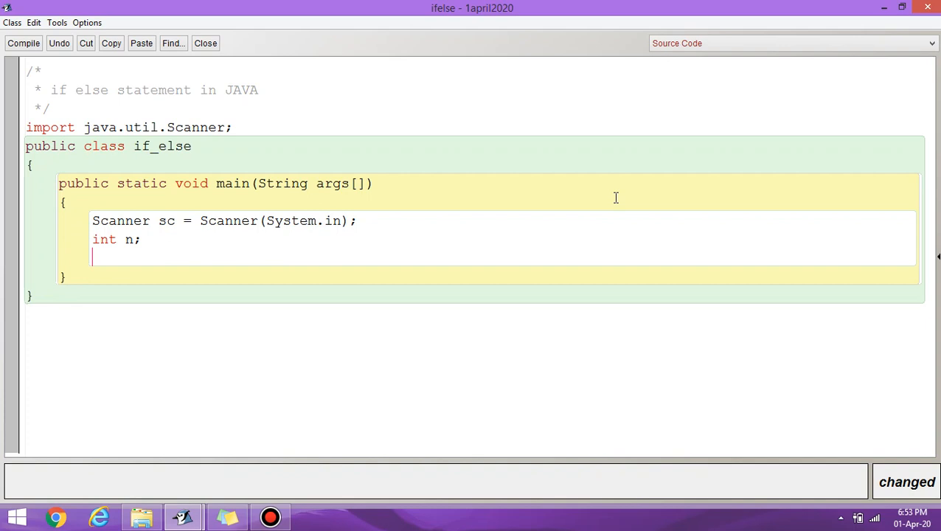
- Write System.out.println("Enter age of the voter"); as the prompt
type("Syst")
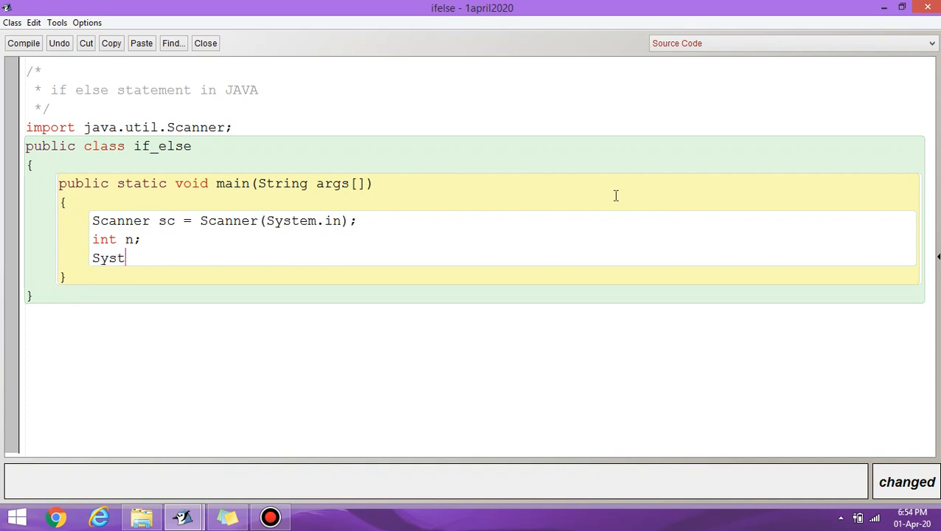
type("em.")
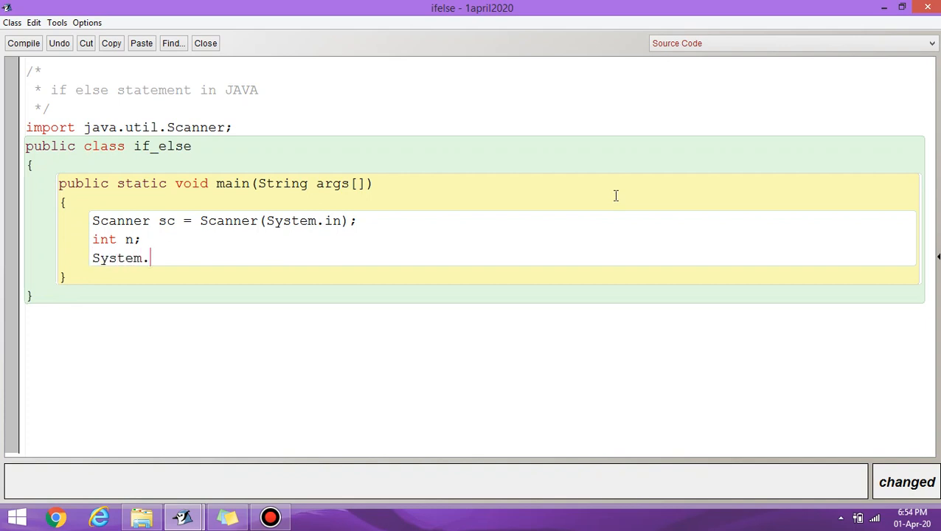
type("out.pr")
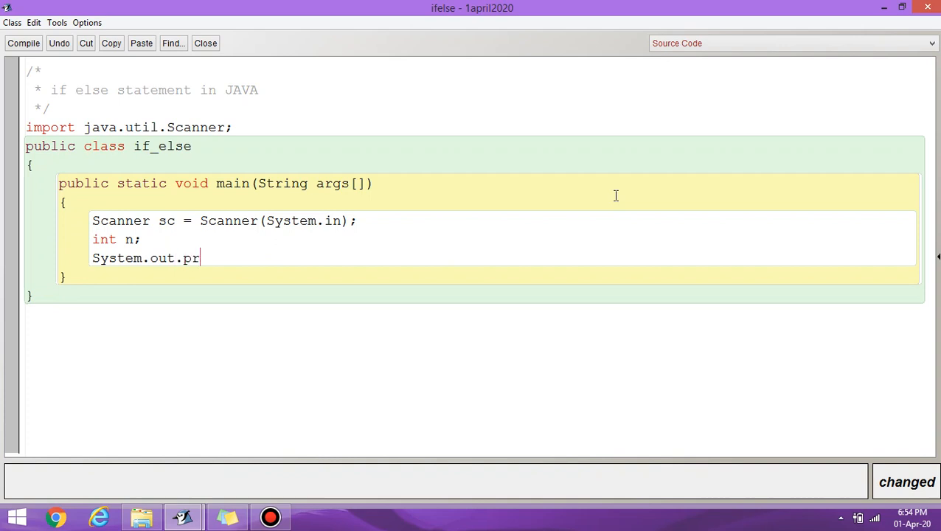
type("intln()")
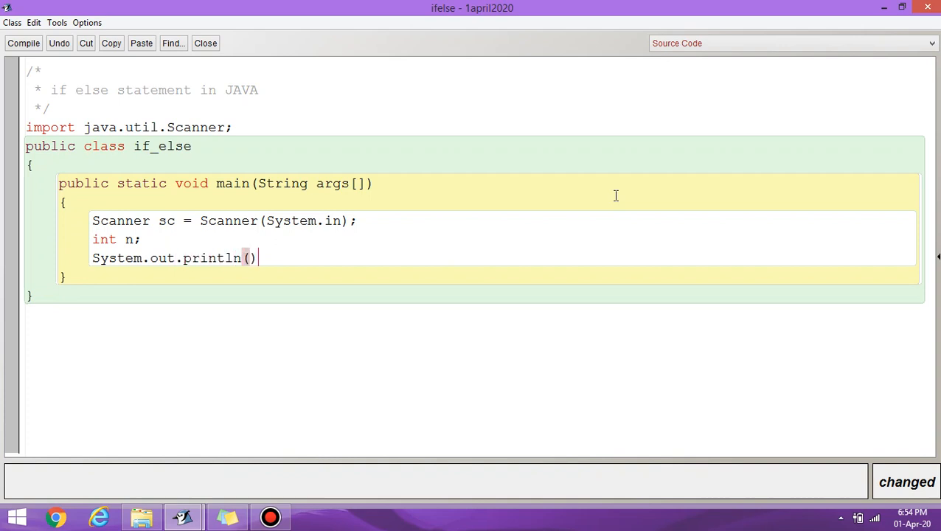
type(";")
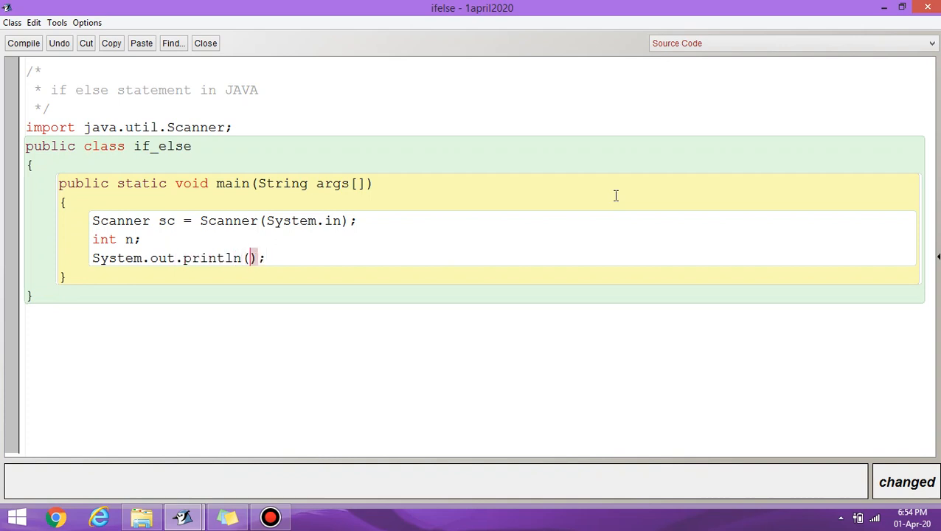
type("\"\"")
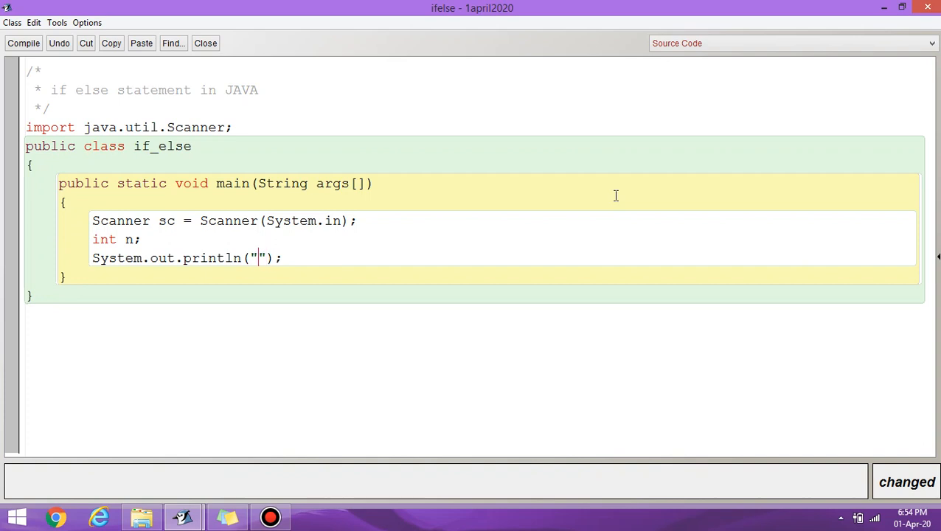
type("Enter a")
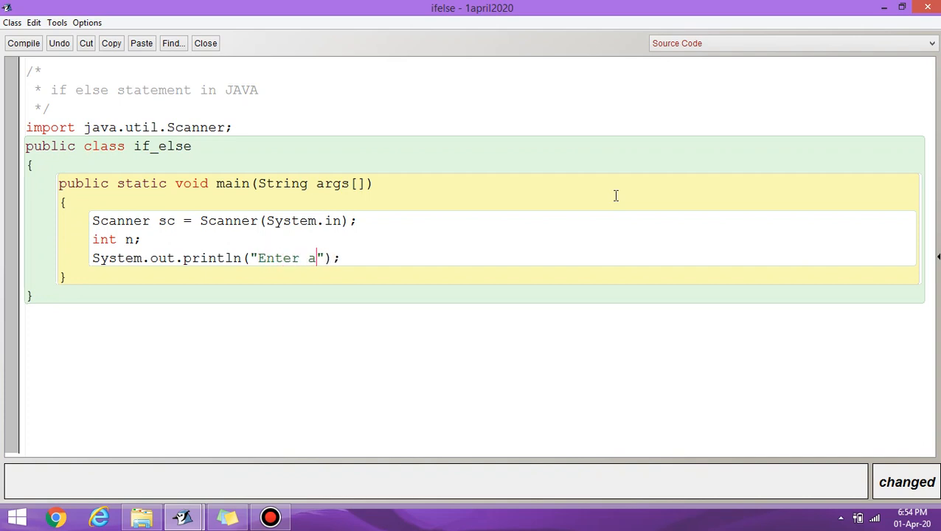
type("ge of")
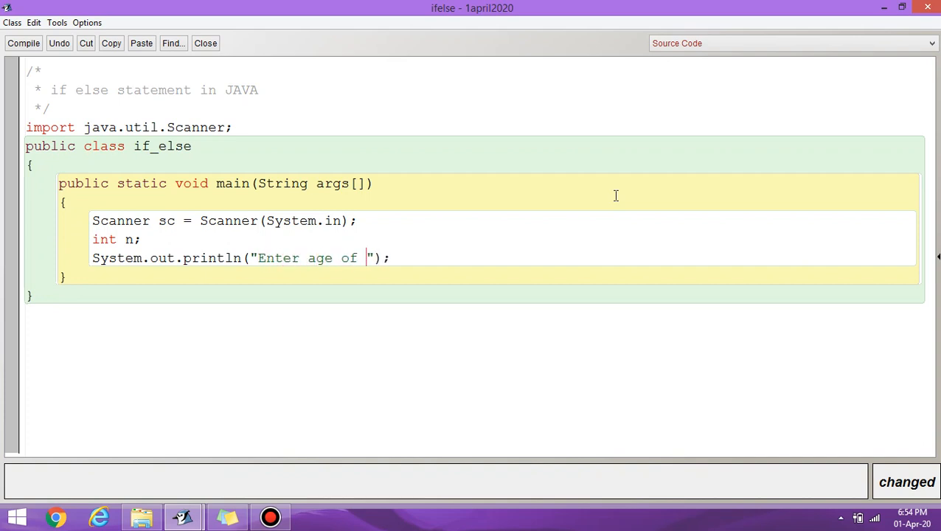
type("the v")
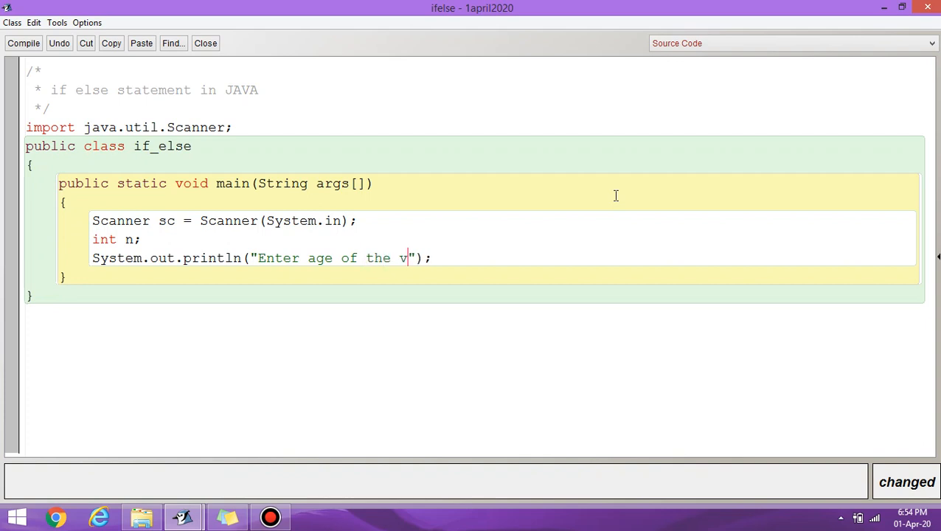
type("ote")
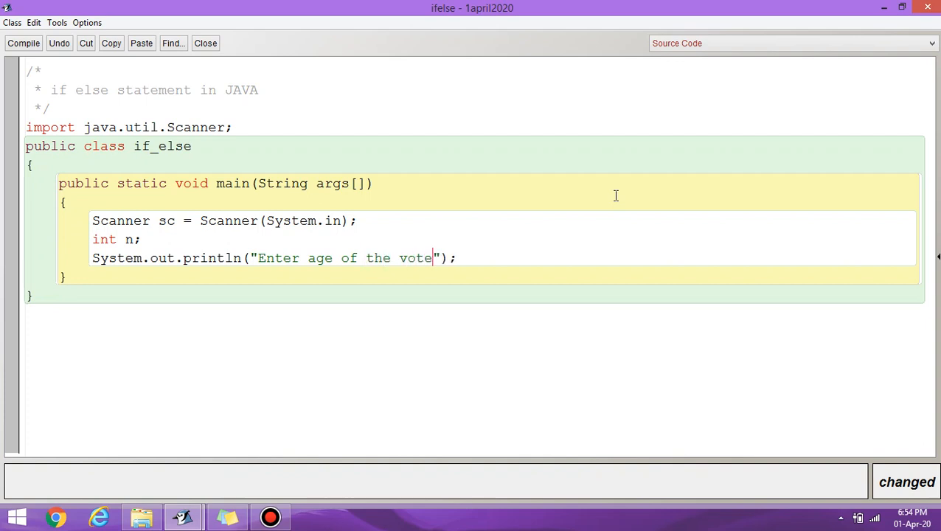
type("r")
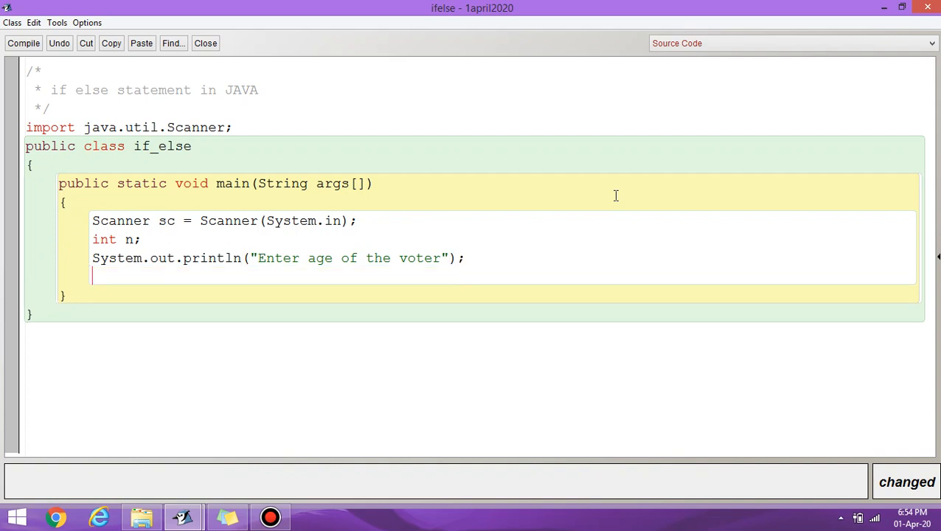
- Read the entered age with n = sc.nextInt();
type("n =")
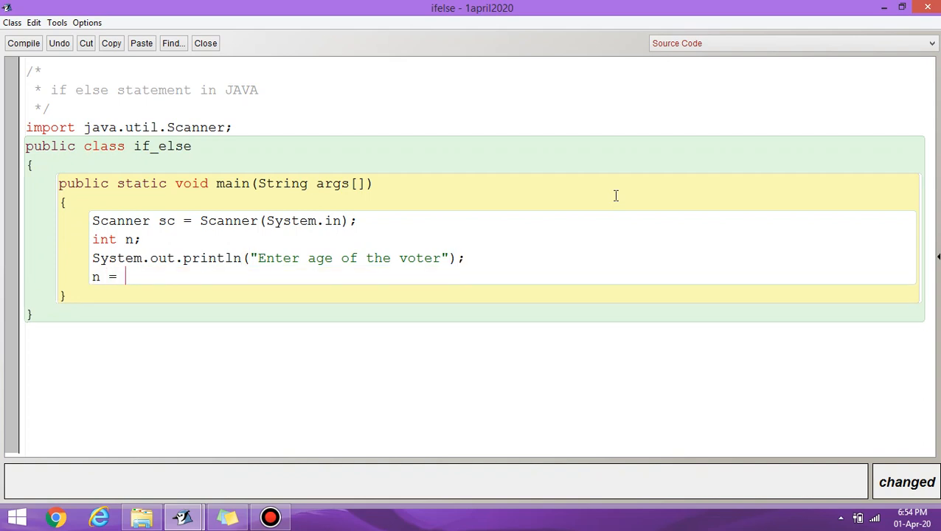
type("sc")
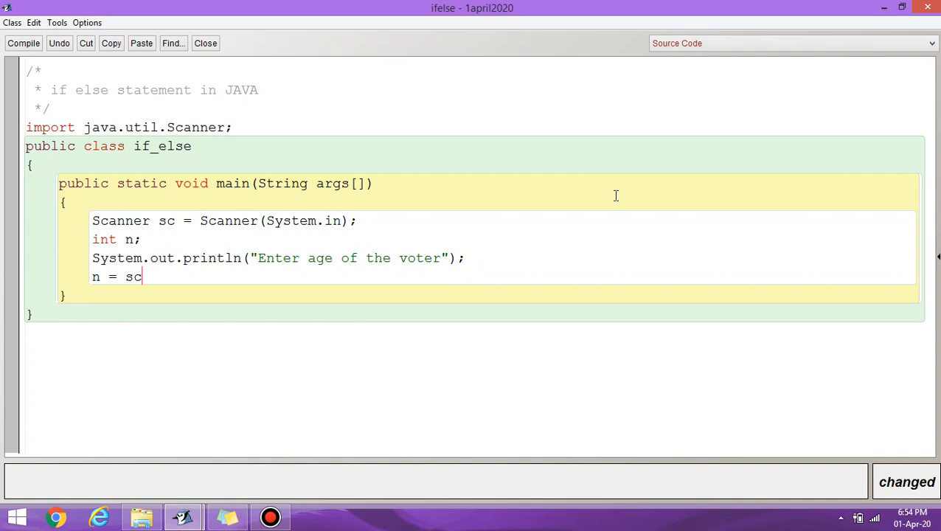
type(".next")
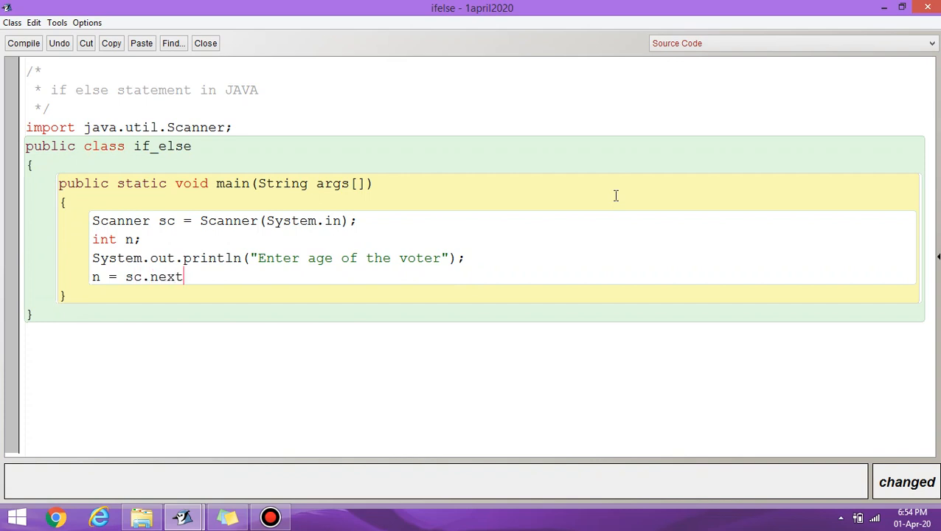
type("Int(")
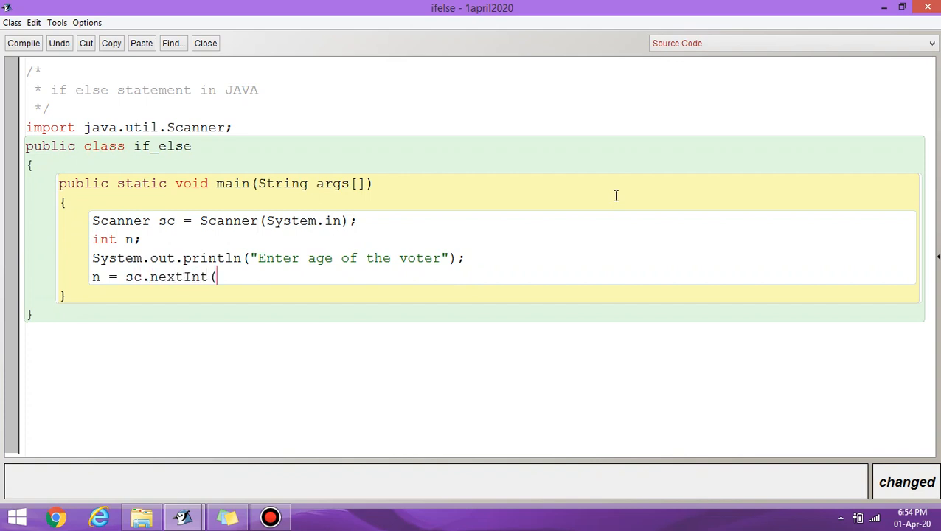
type(");")
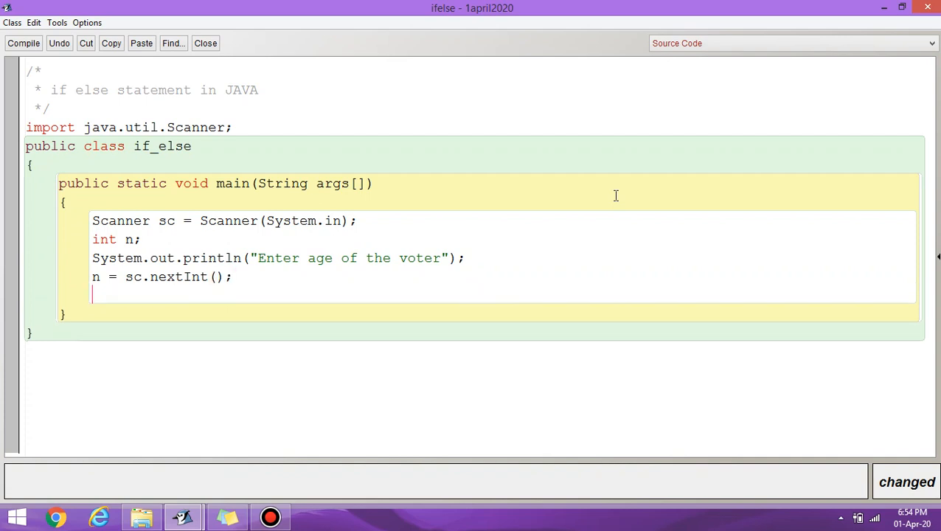
- Start the condition if(n>=18) with its opening brace
type("if()")
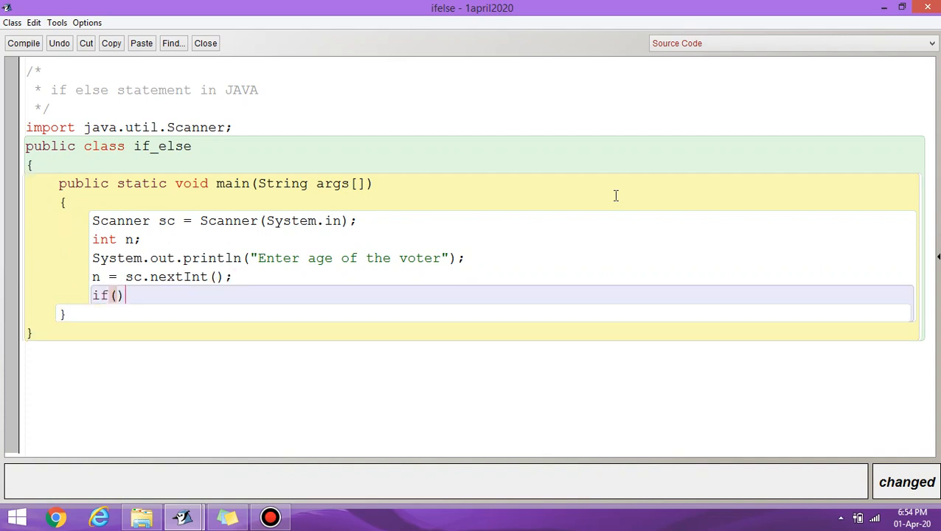
type("n")
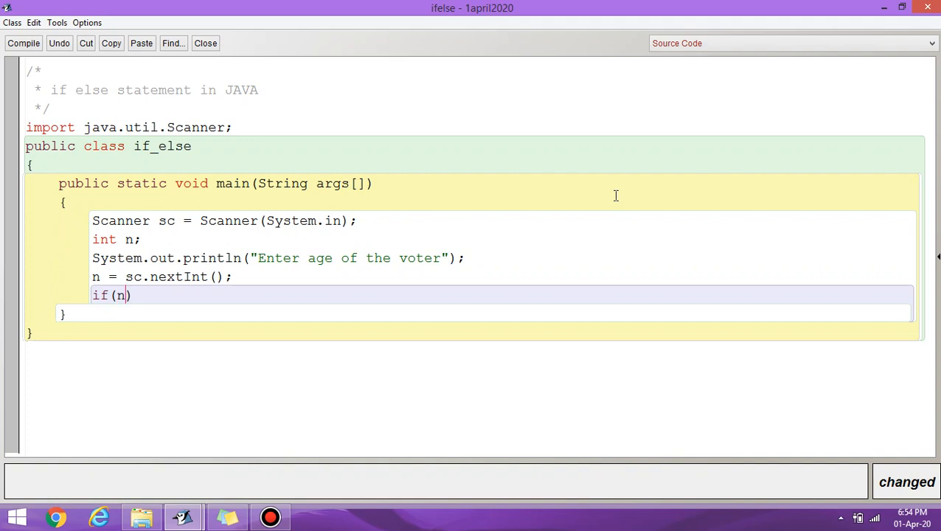
type(">=")
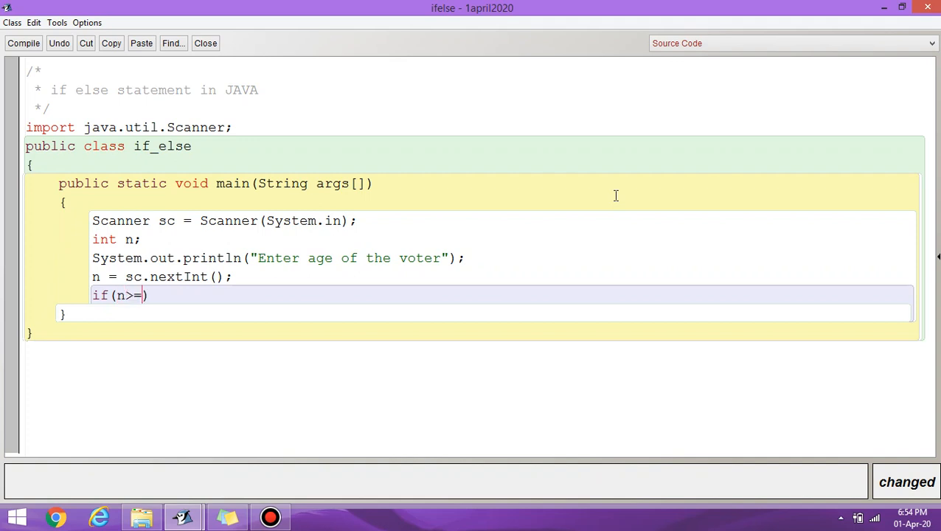
type("18")
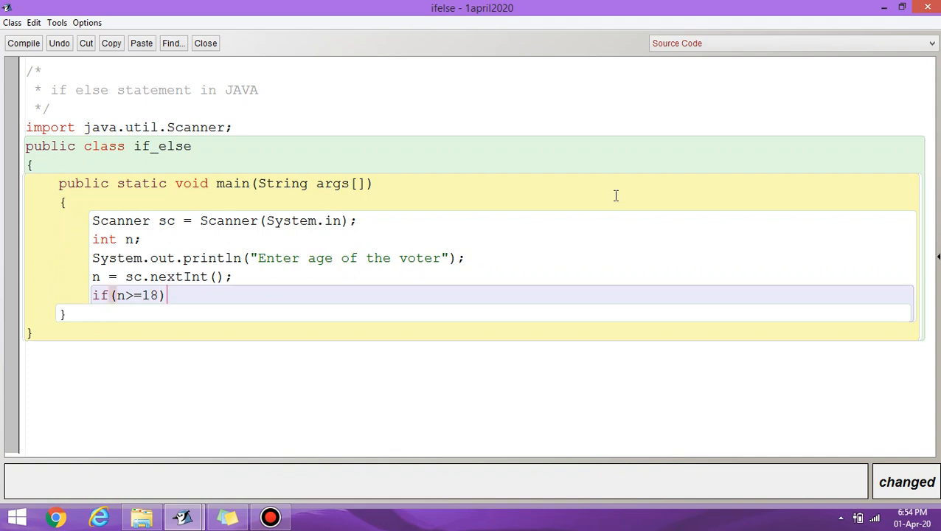
type("{")
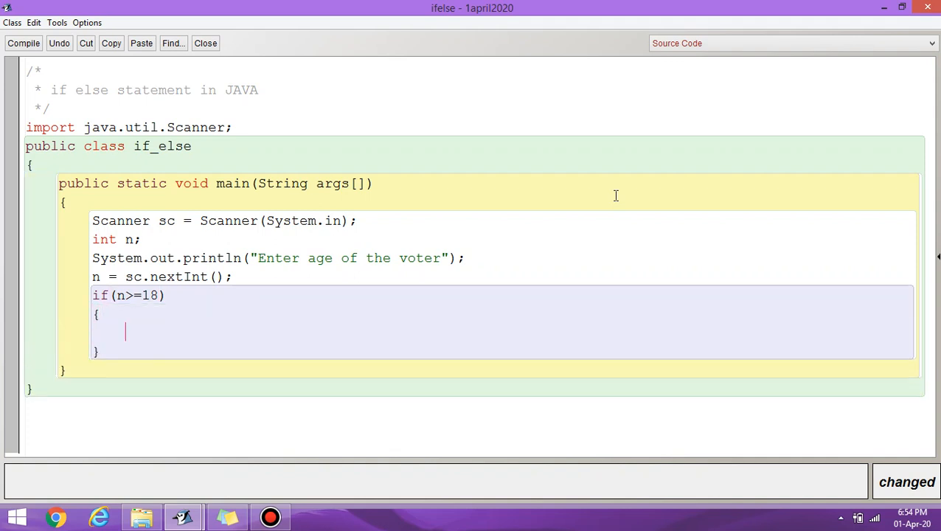
- Print "Person is eligible to vote" in the if block and begin the else keyword
type("System")
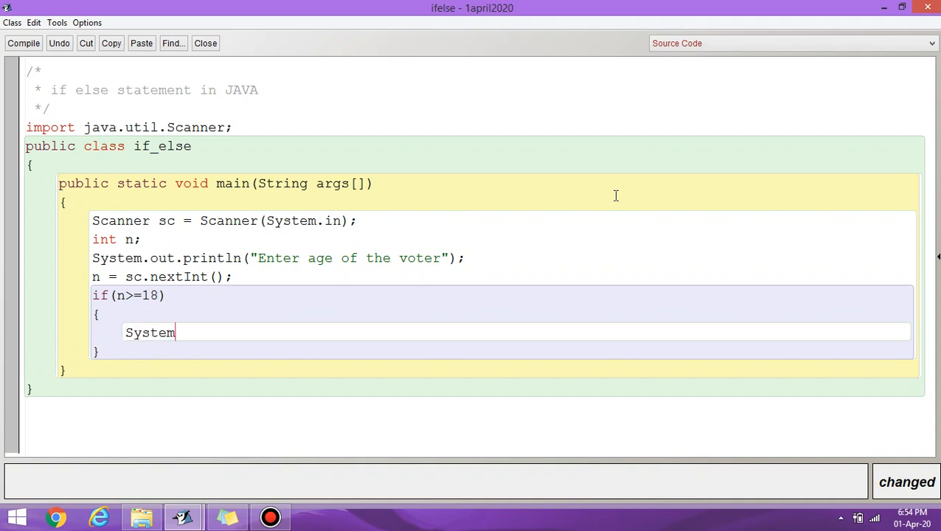
type(".out.")
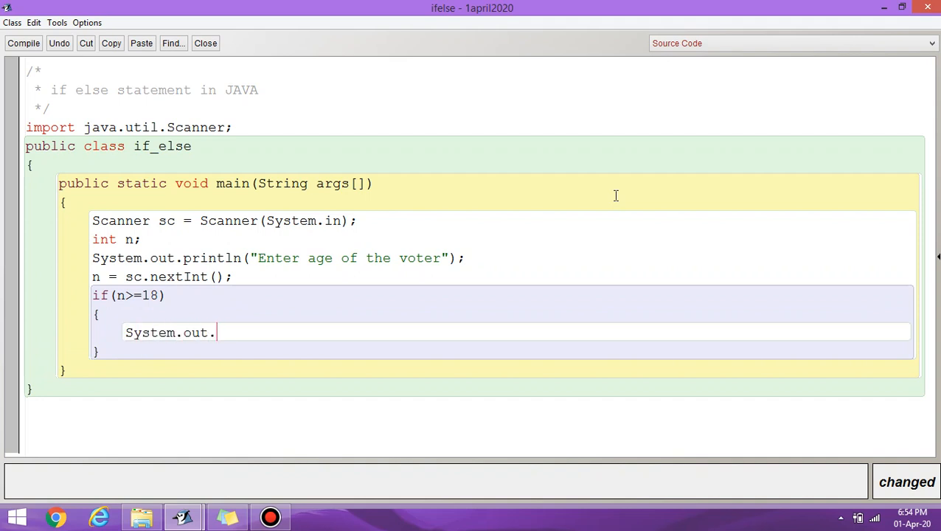
type("println")
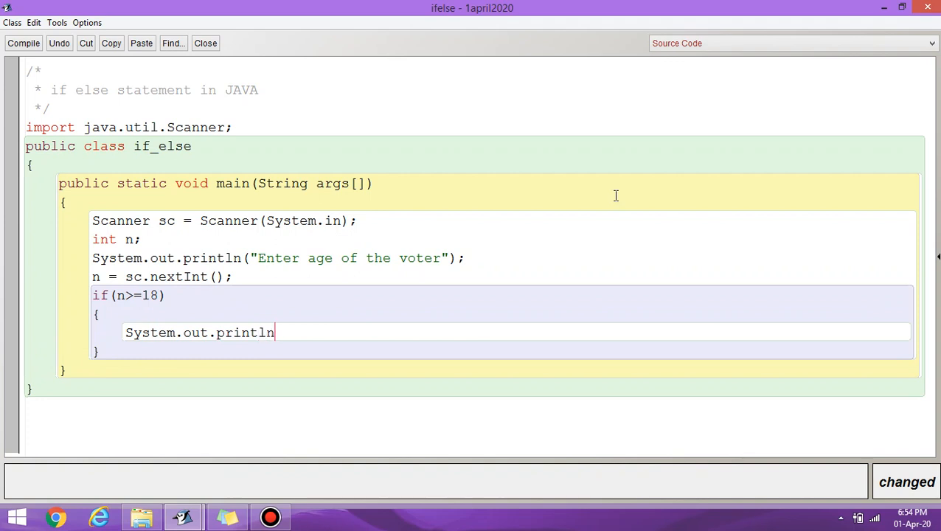
type("();")
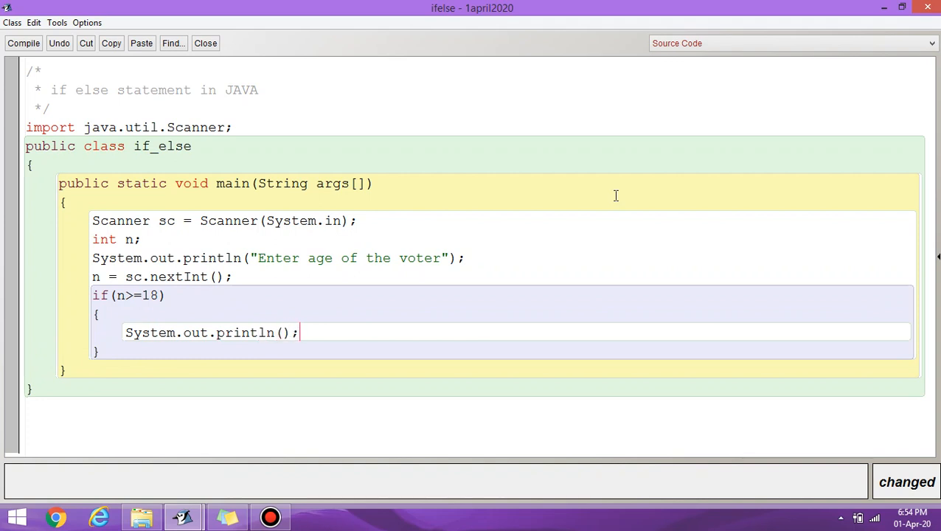
type("\"\"")
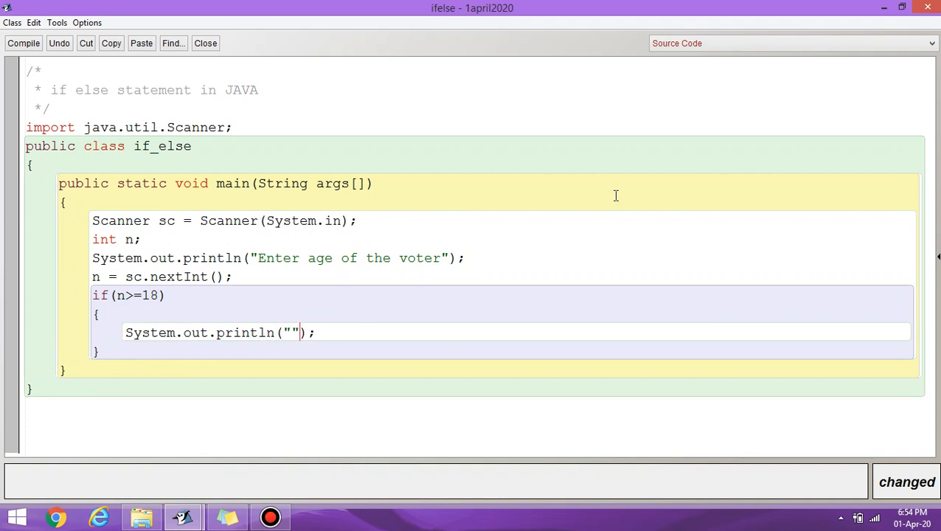
type("P")
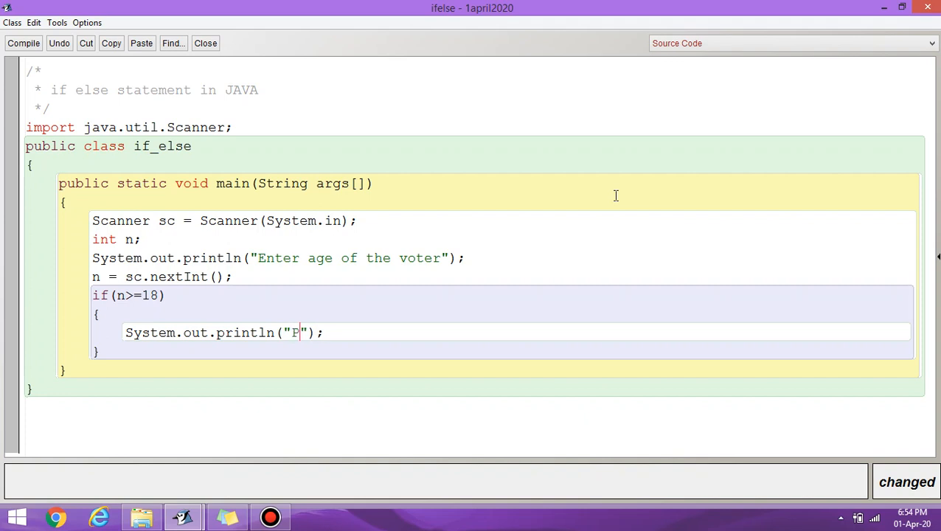
type("erson")
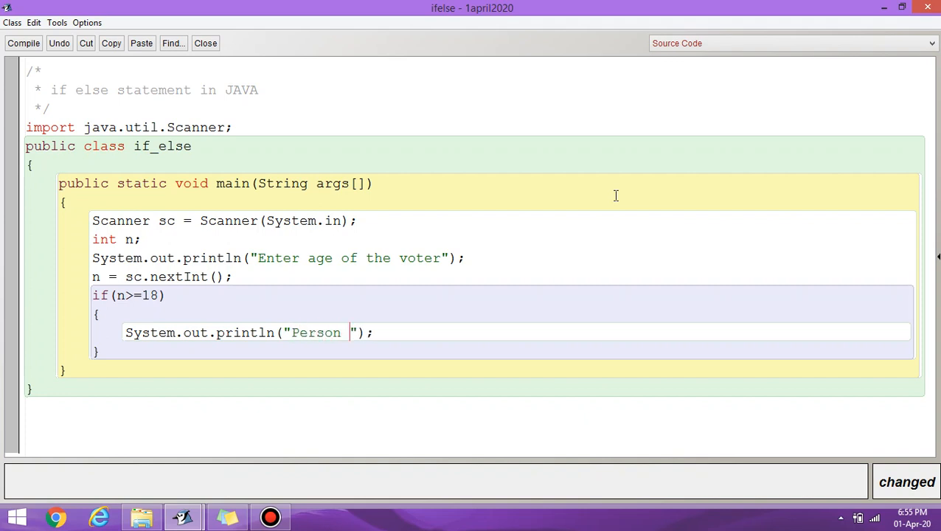
type("is eligible")
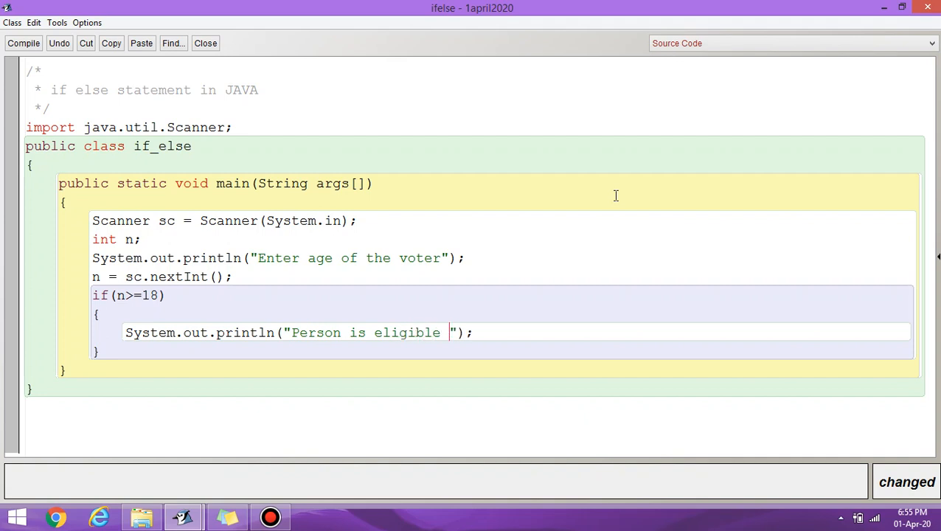
type("to vo")
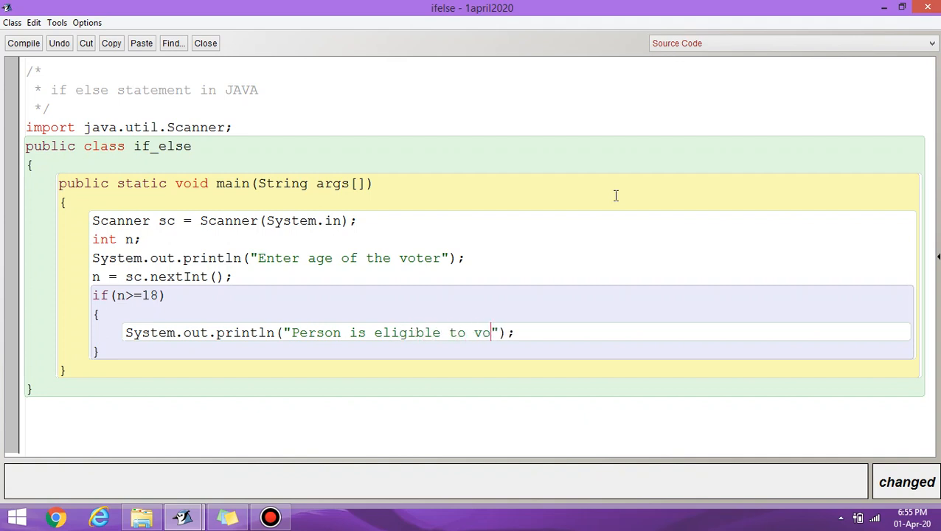
type("te")
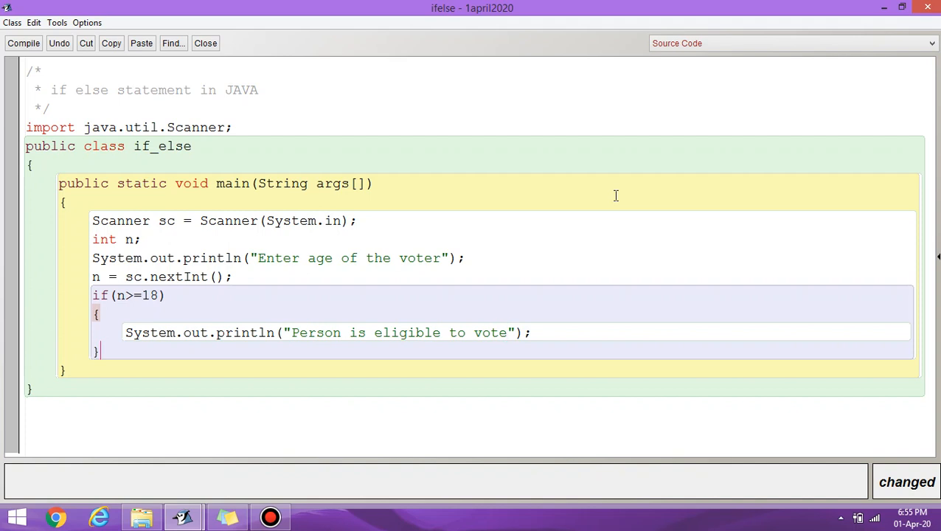
type("else")
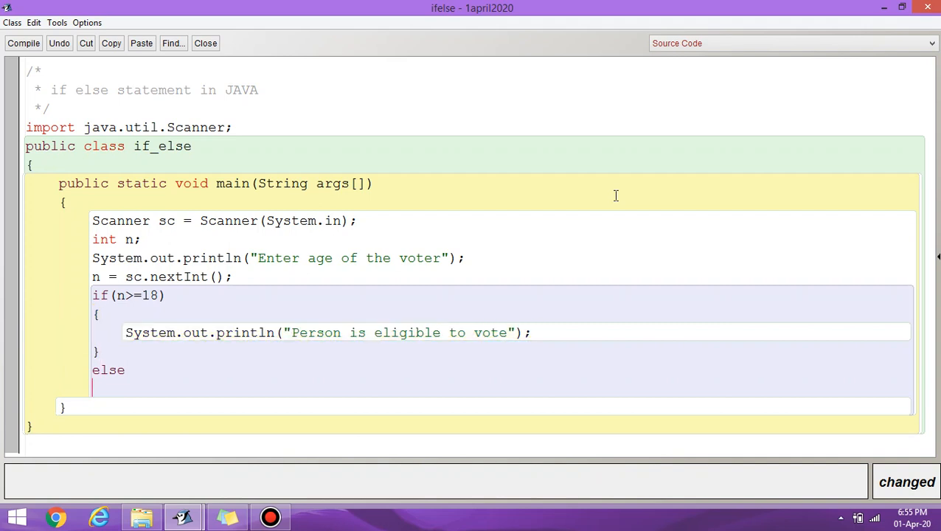
- Complete the else block so it prints "Person is not eligible to vote"
type("{")
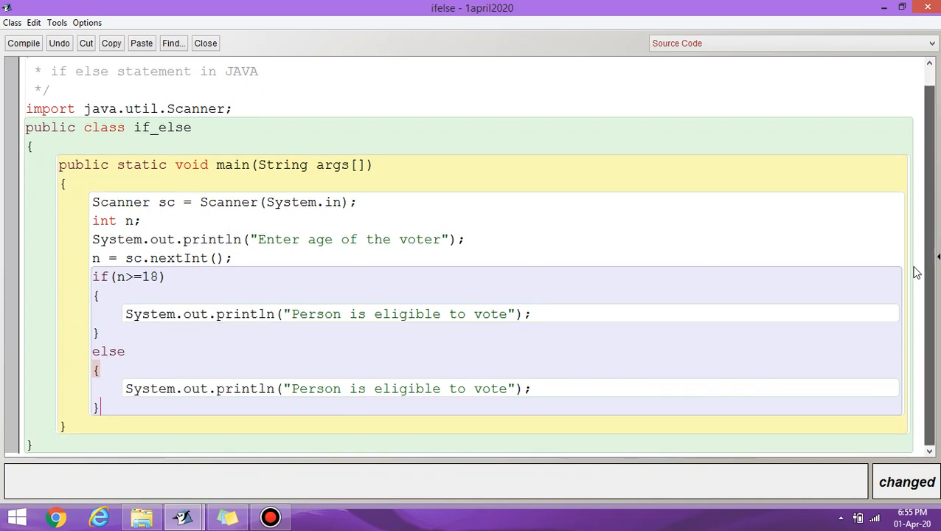
mouse_move(378, 385)
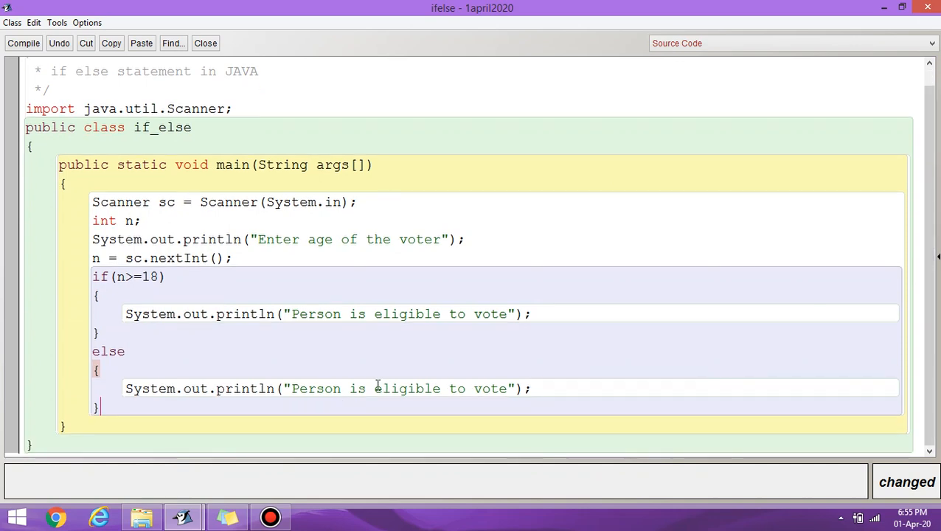
type("not")
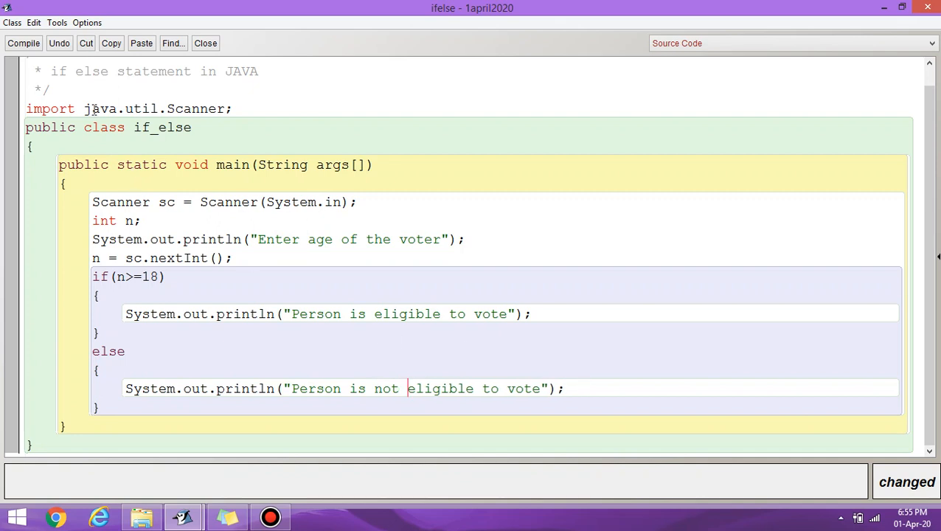
- Compile, fix the error by adding new before Scanner(System.in), recompile cleanly and close the editor
left_click(23, 43)
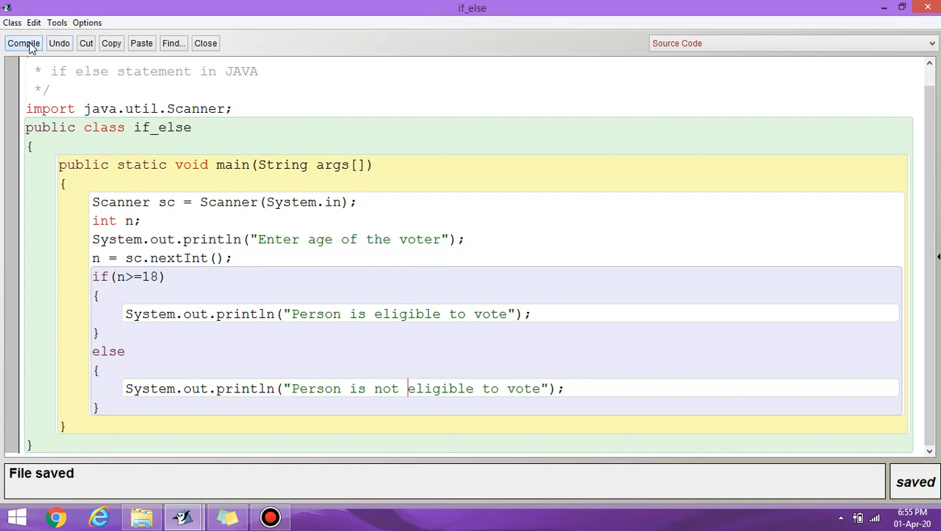
left_click(22, 43)
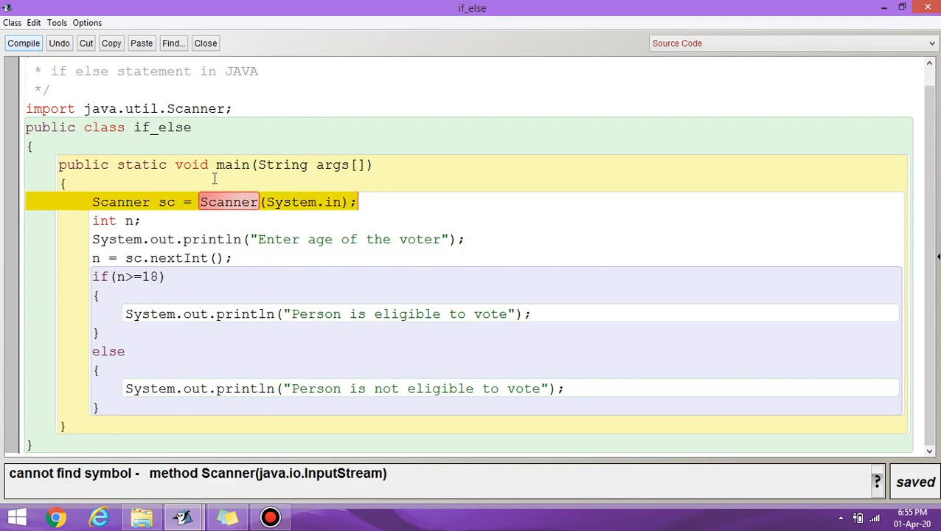
mouse_move(263, 201)
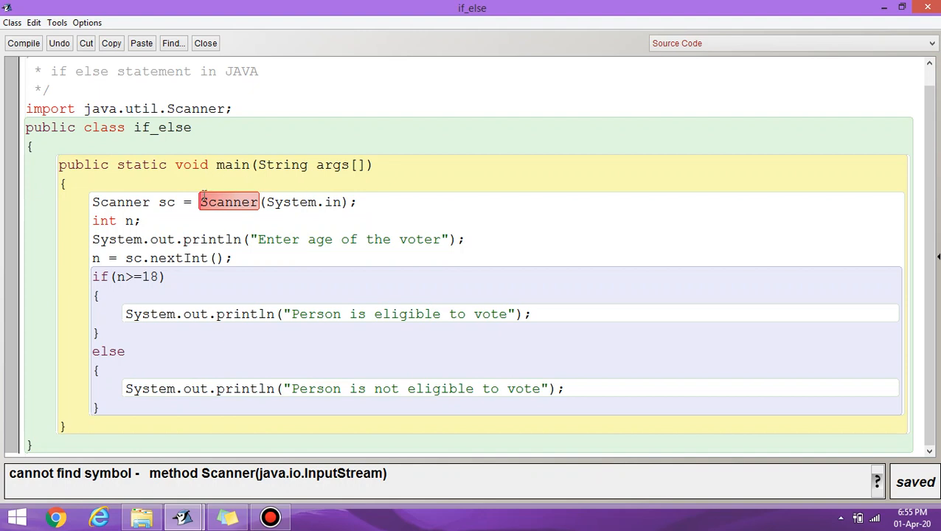
type("new")
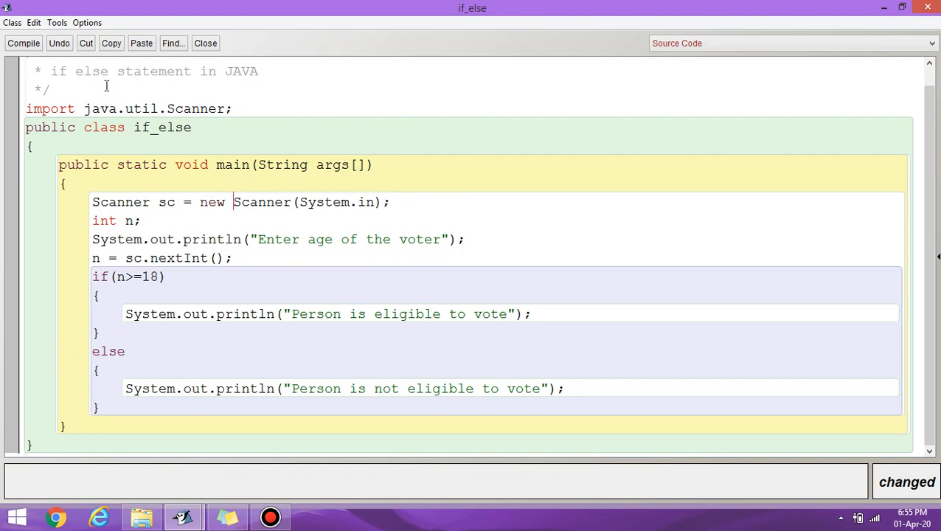
left_click(22, 43)
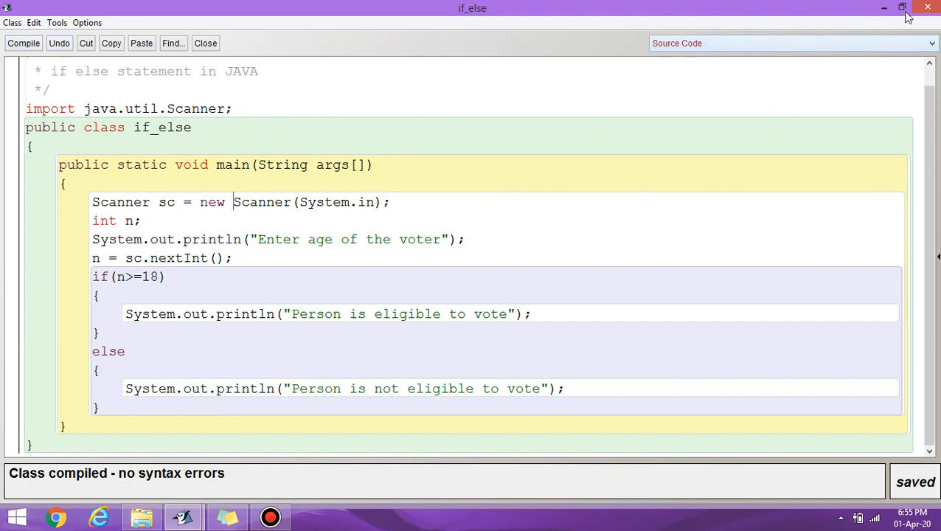
left_click(205, 43)
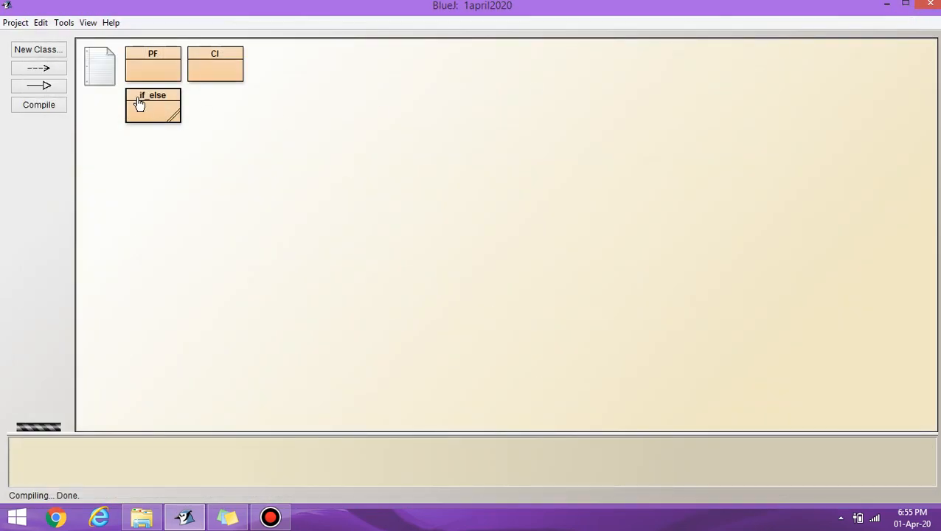
right_click(153, 106)
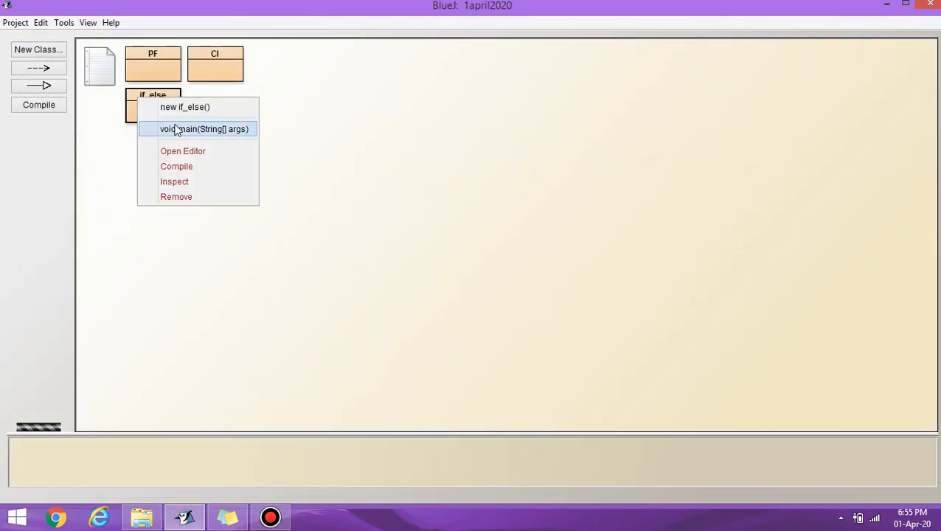
left_click(203, 130)
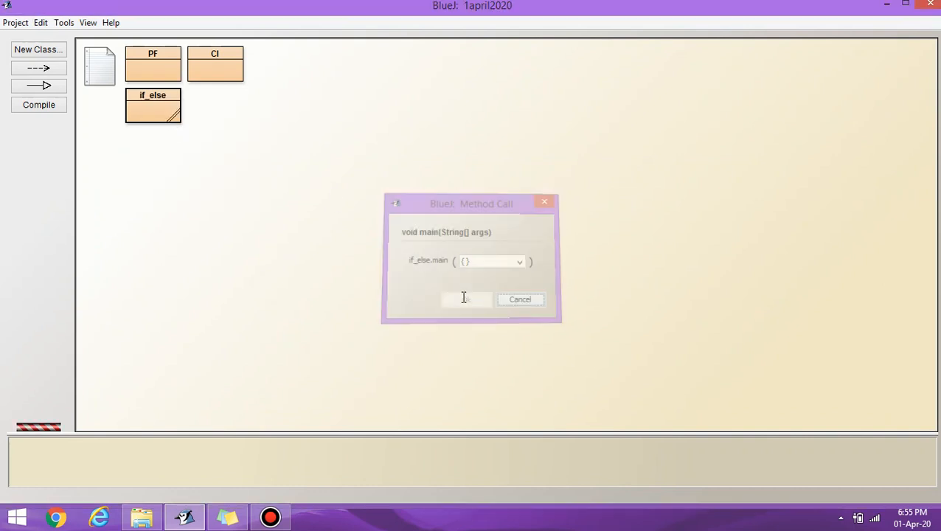
left_click(465, 298)
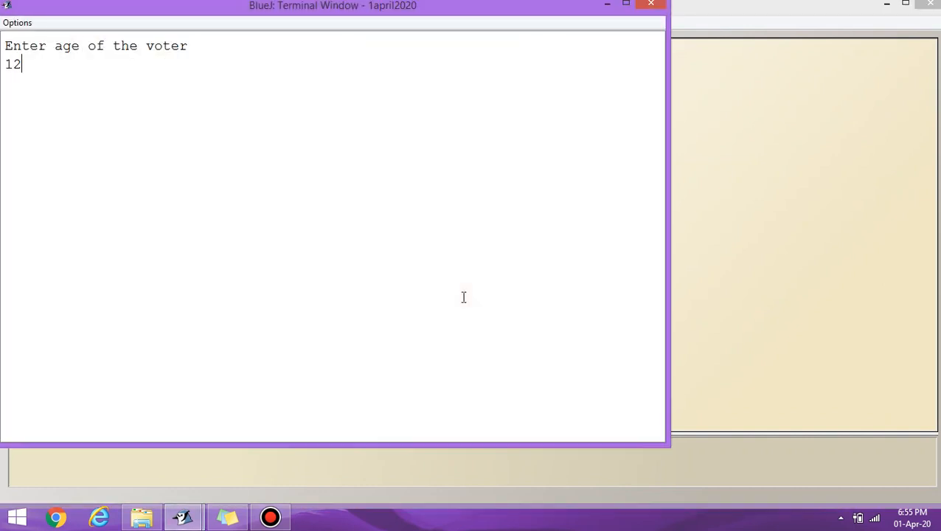
key("Return")
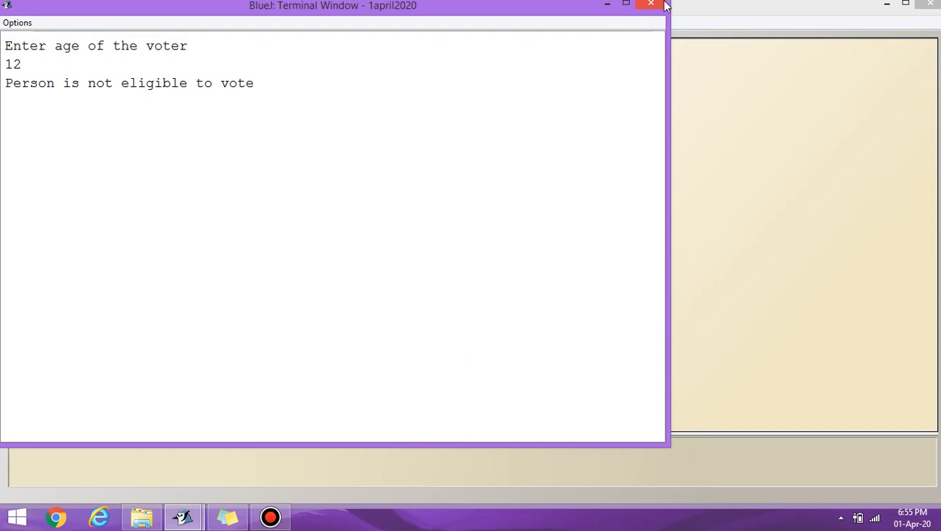
left_click(649, 6)
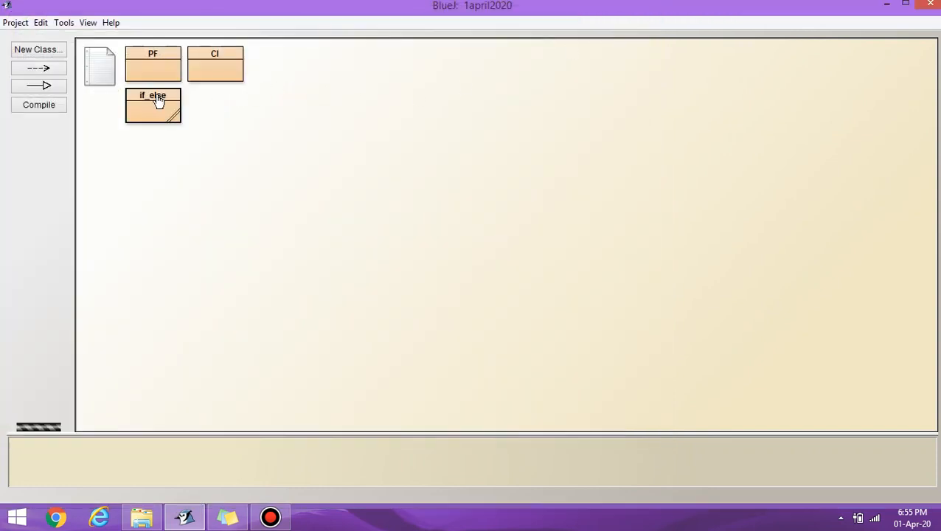
- Run if_else main with age 21, see "Person is eligible to vote", and close the terminal
right_click(153, 106)
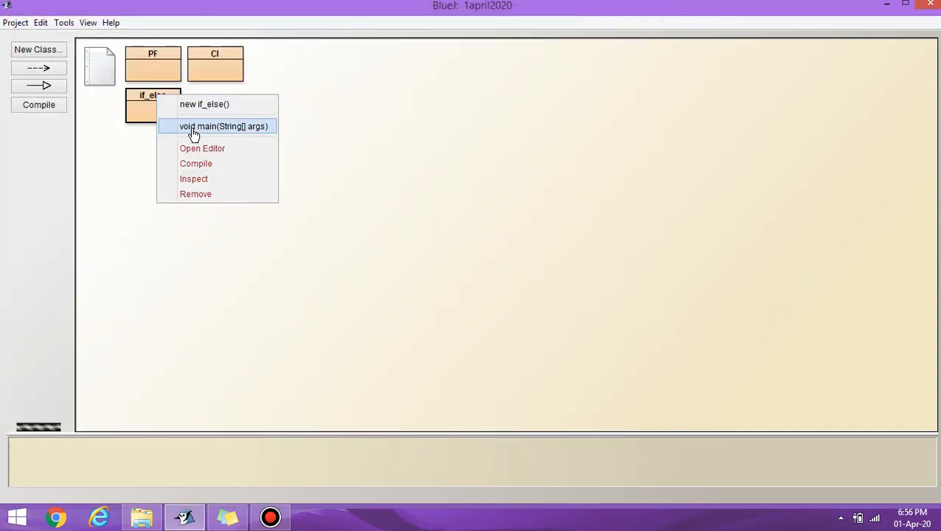
left_click(222, 126)
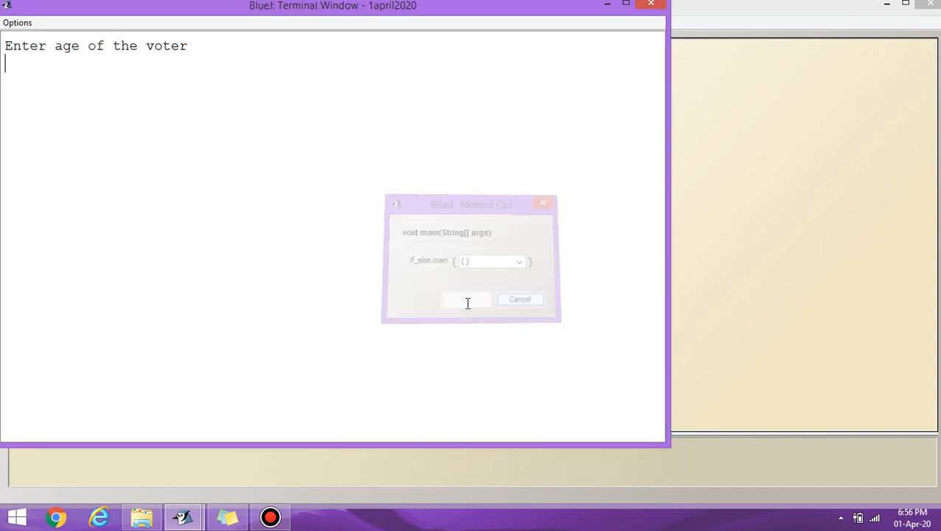
left_click(466, 297)
type("21")
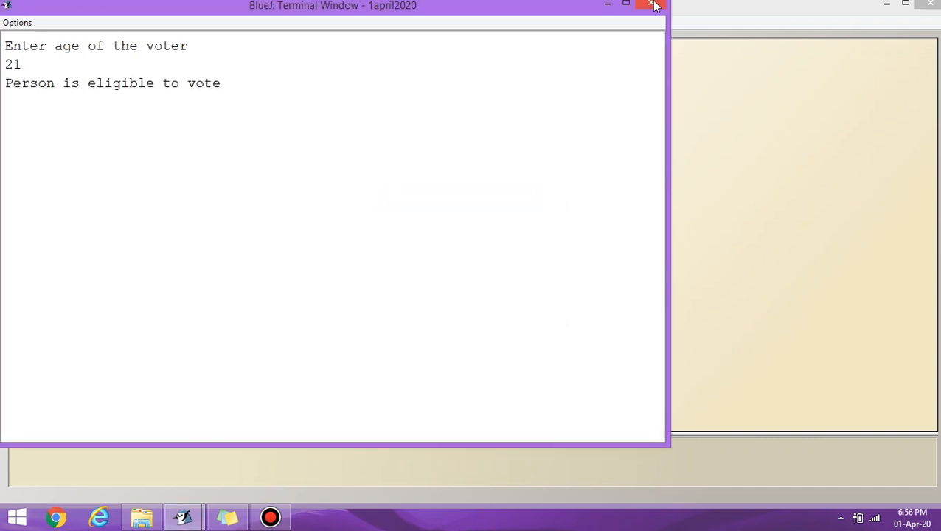
left_click(652, 5)
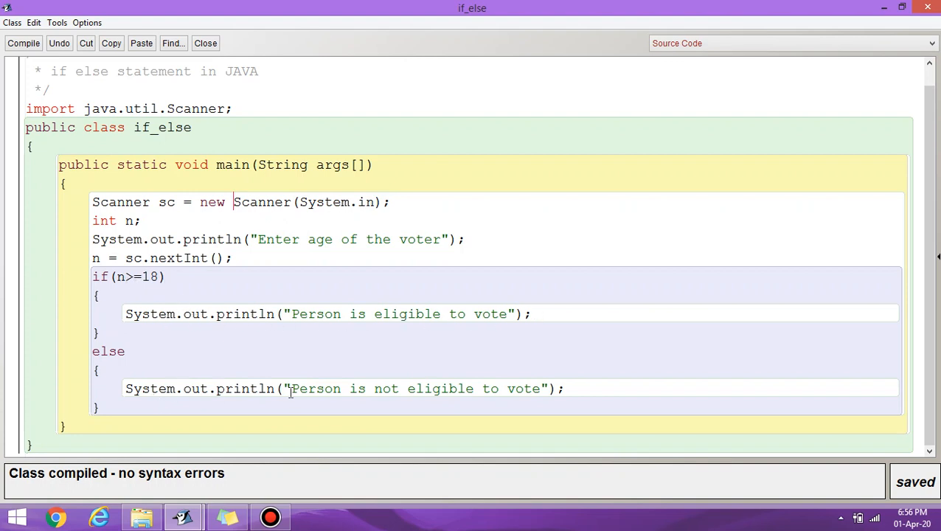
mouse_move(295, 248)
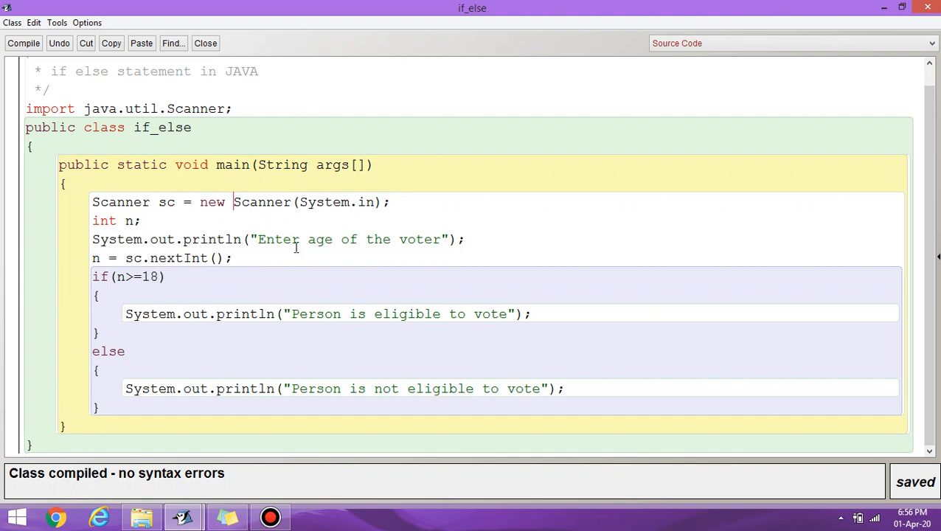
mouse_move(357, 345)
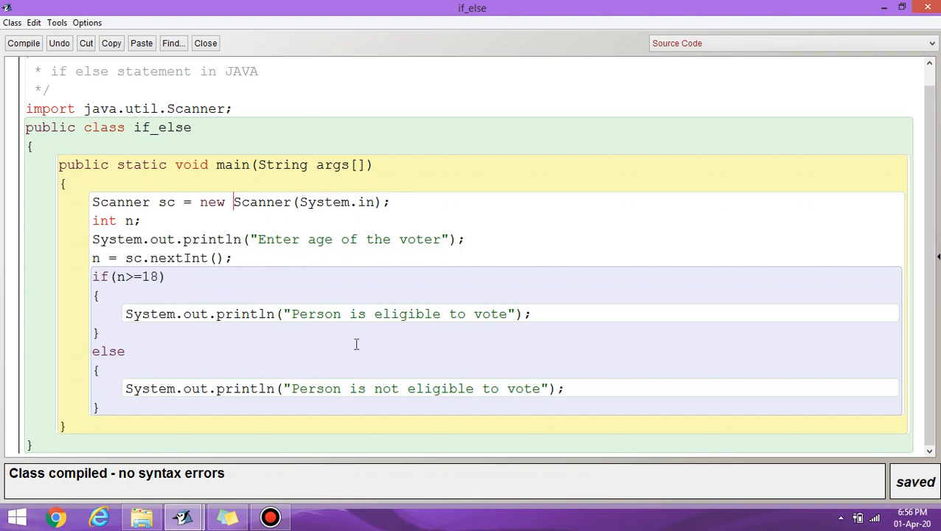
mouse_move(94, 304)
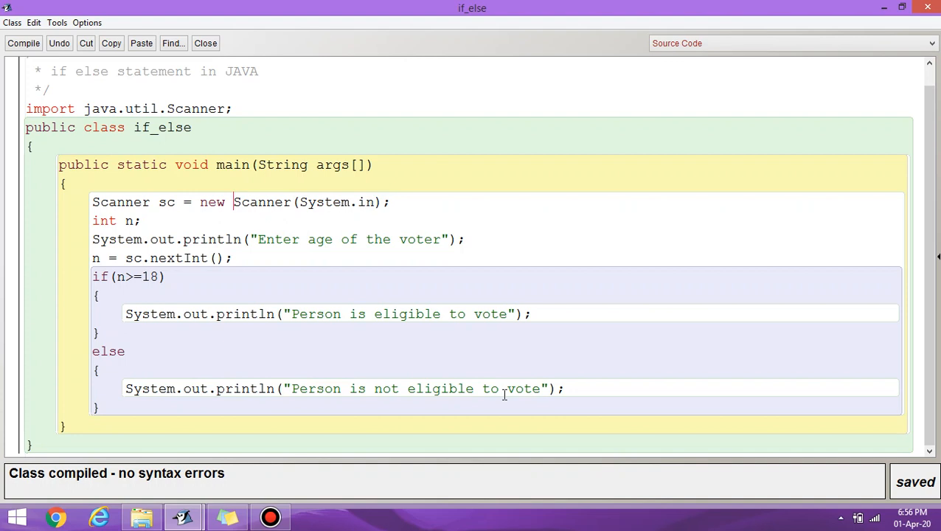
mouse_move(489, 338)
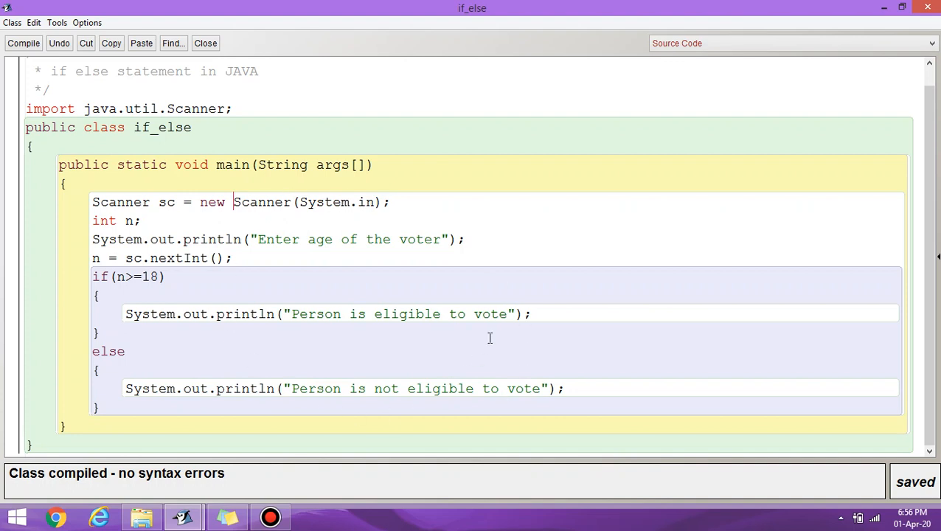
mouse_move(615, 342)
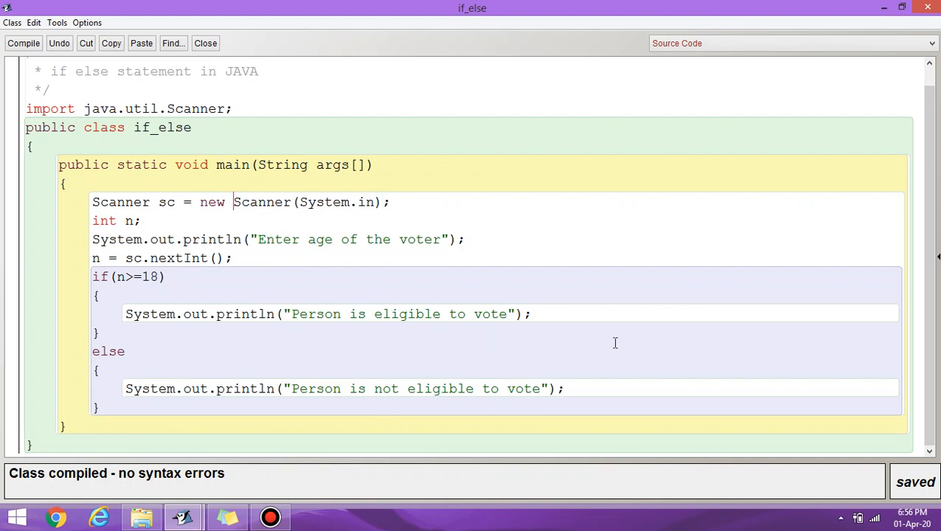